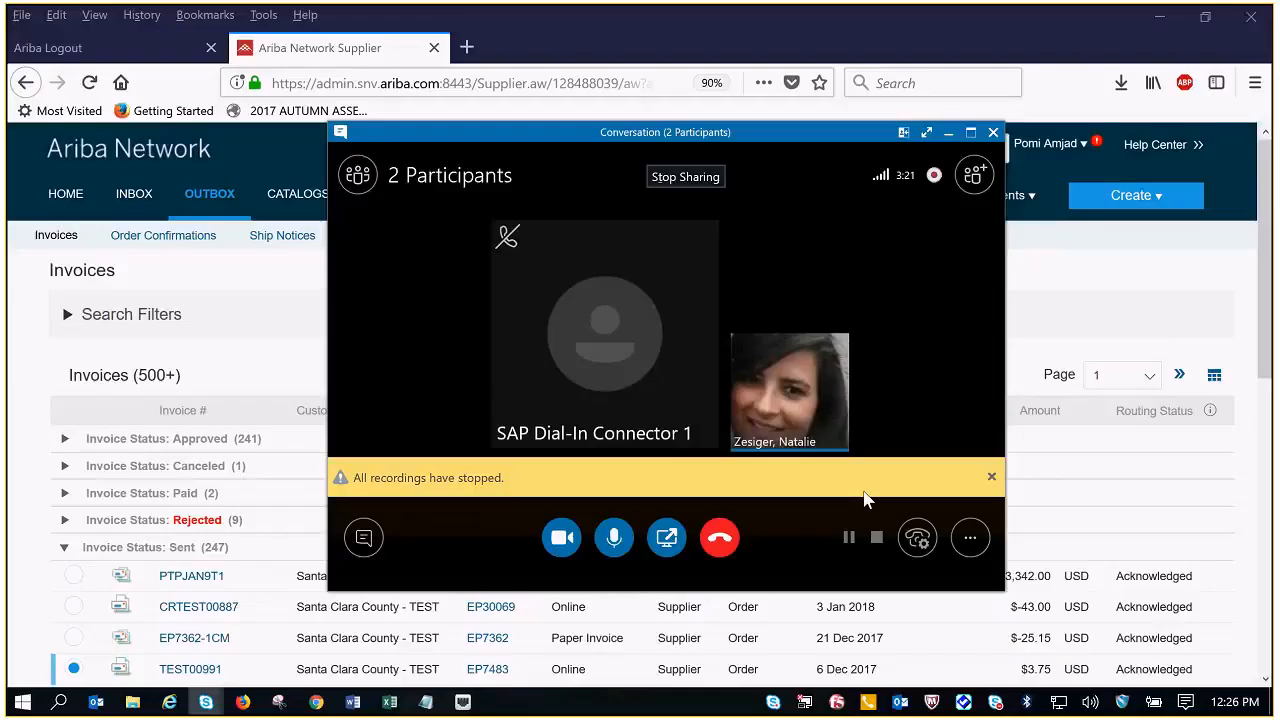
Return to the Ariba Network supplier home dashboard with the Purchase Order by Amount chart.
left_click(993, 131)
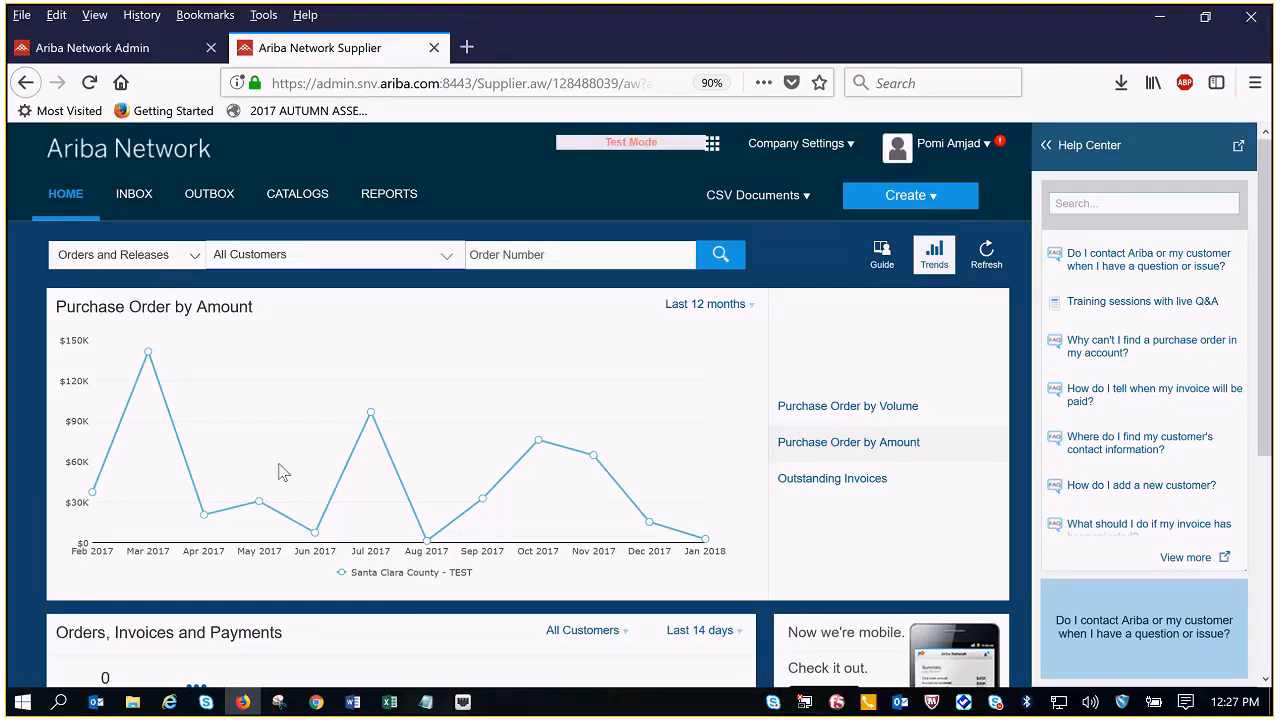
mouse_move(283, 432)
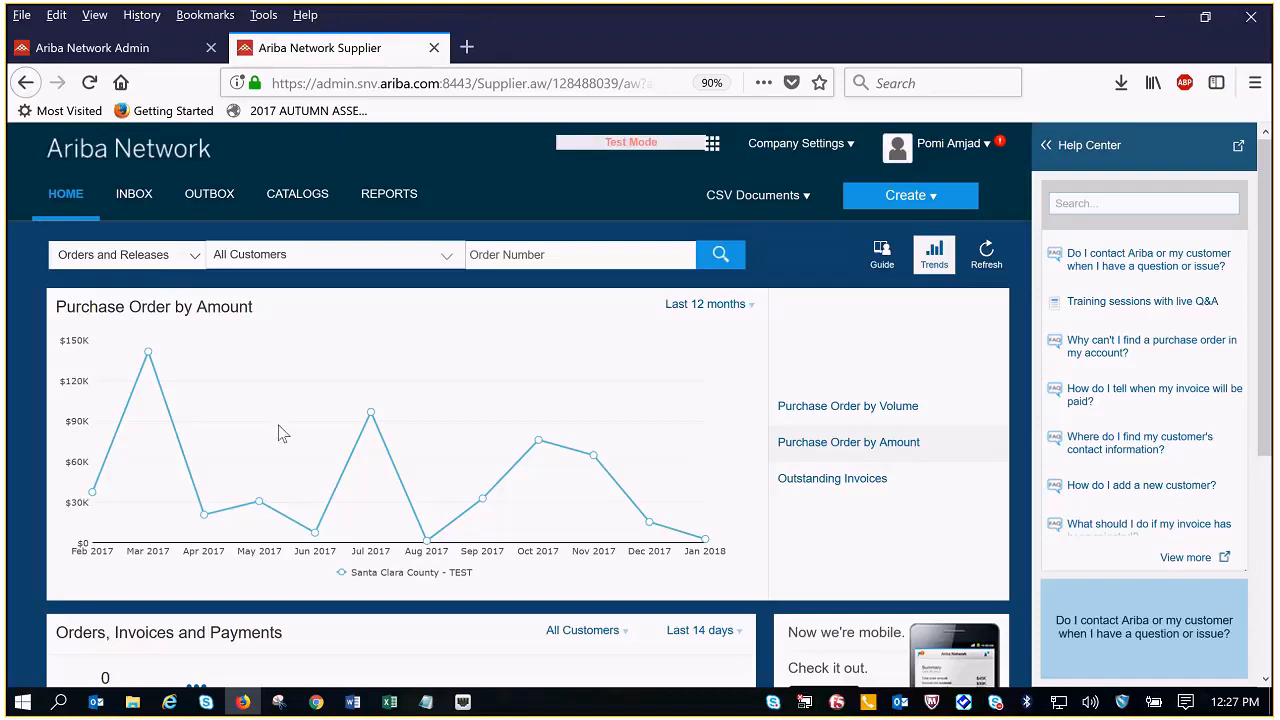
mouse_move(209, 193)
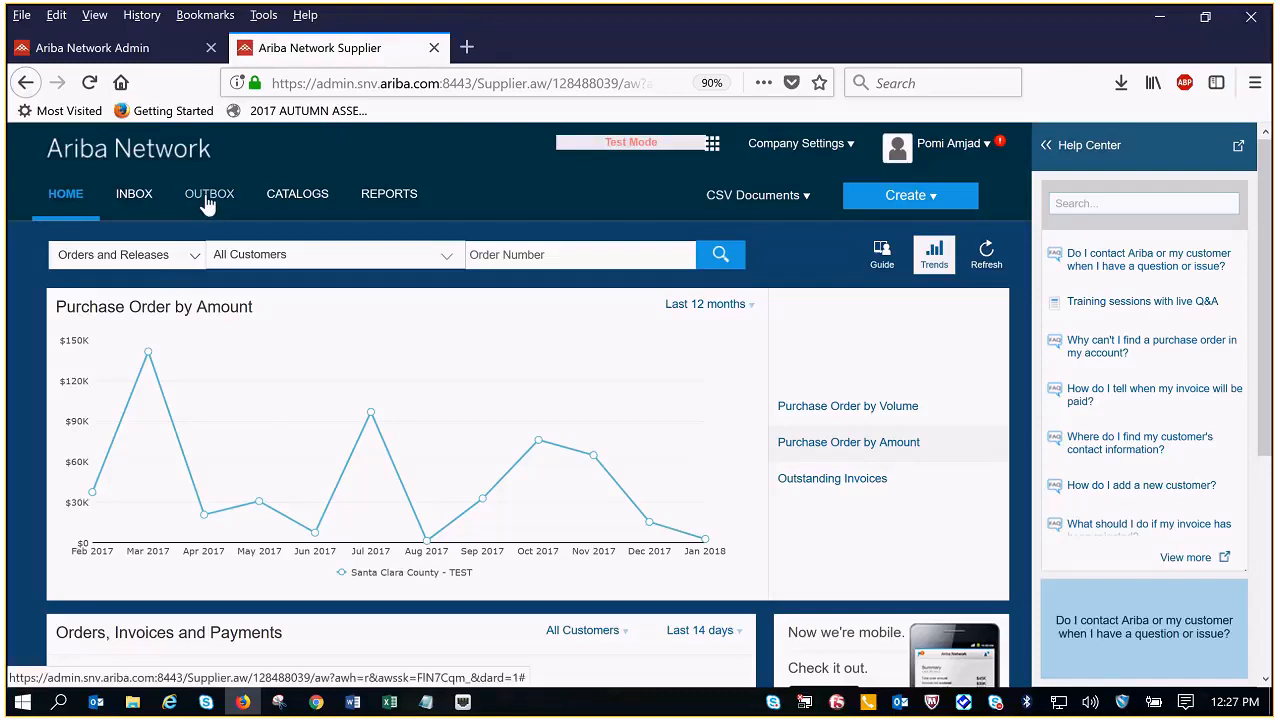
Open the Outbox, expand the Sent invoices group and go to page 2.
left_click(209, 193)
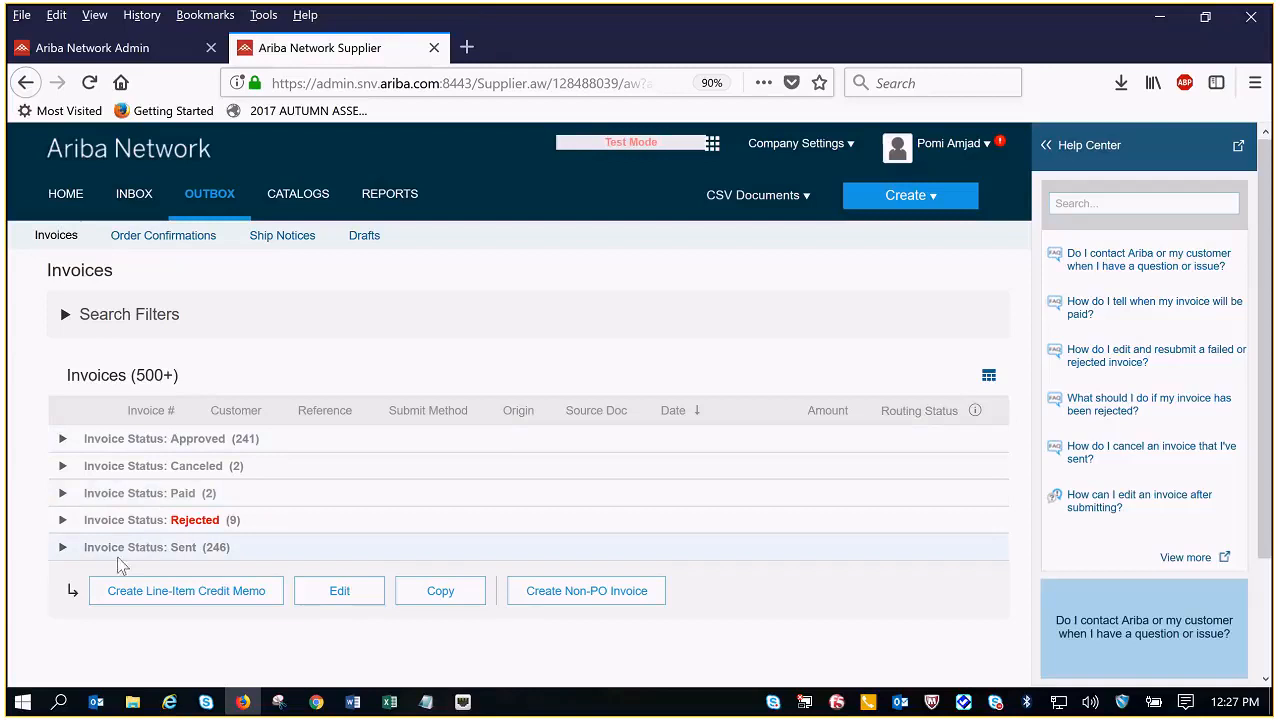
mouse_move(105, 562)
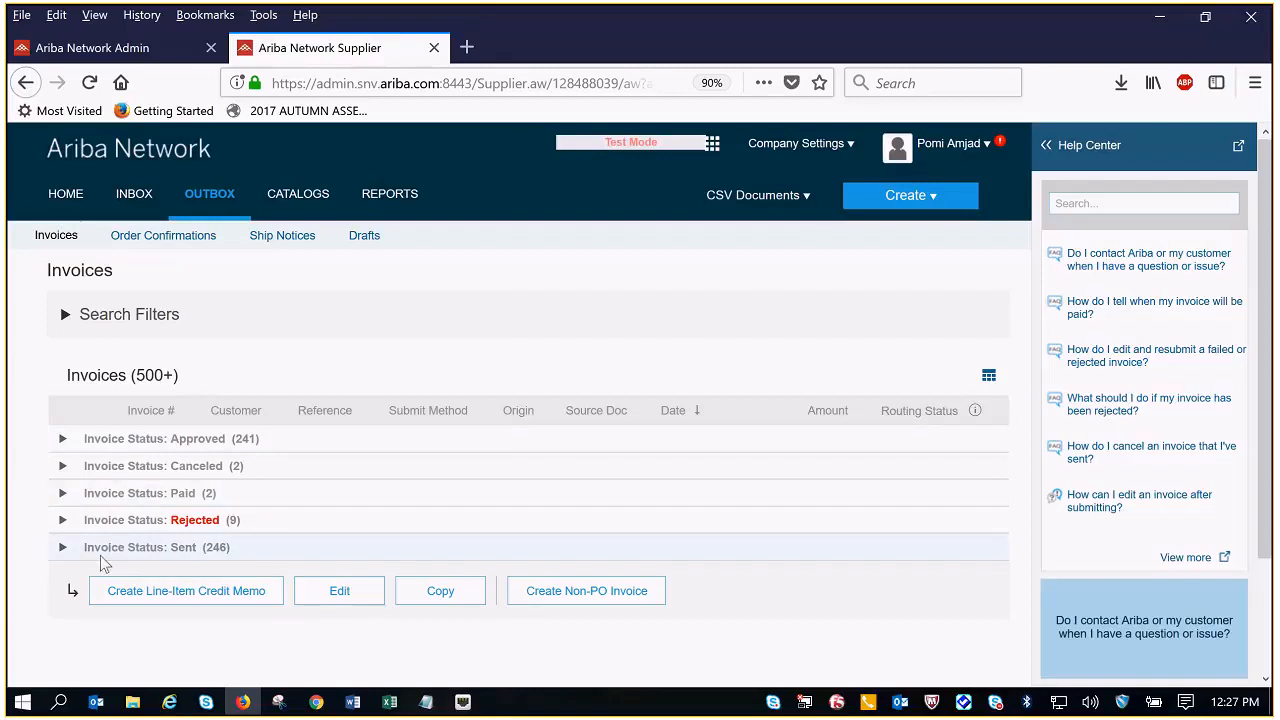
left_click(62, 547)
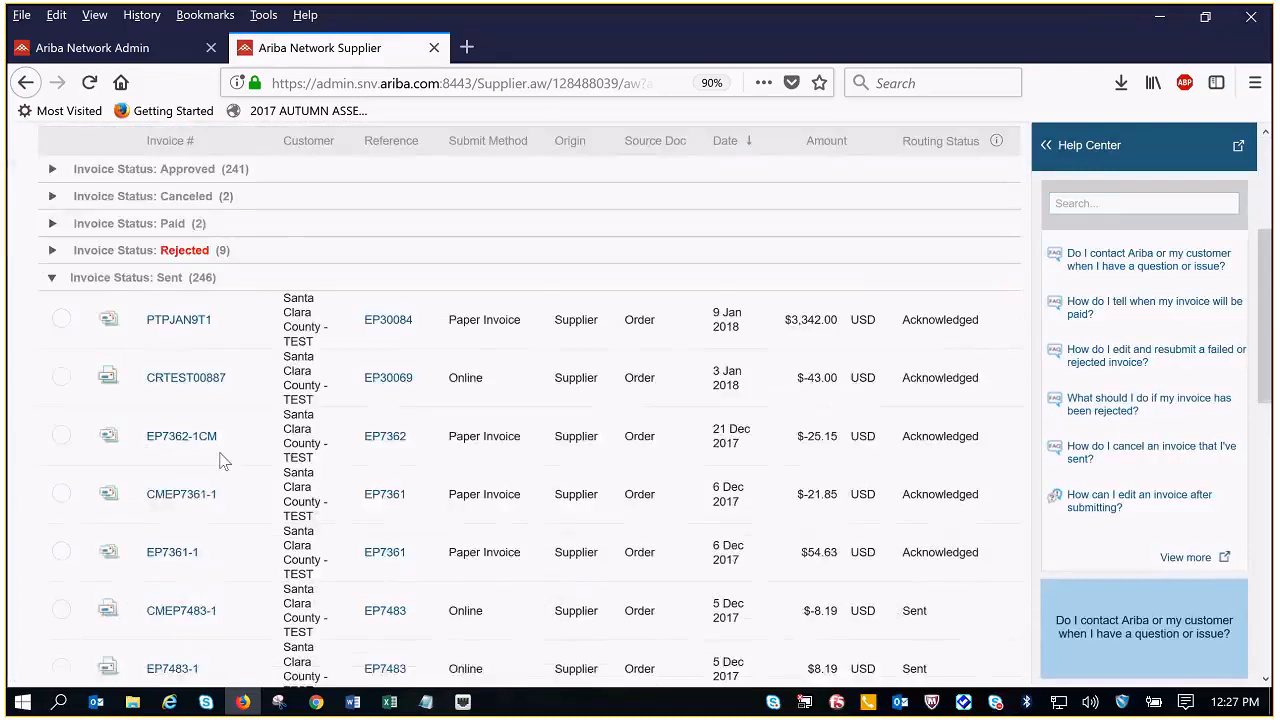
scroll("down", 3)
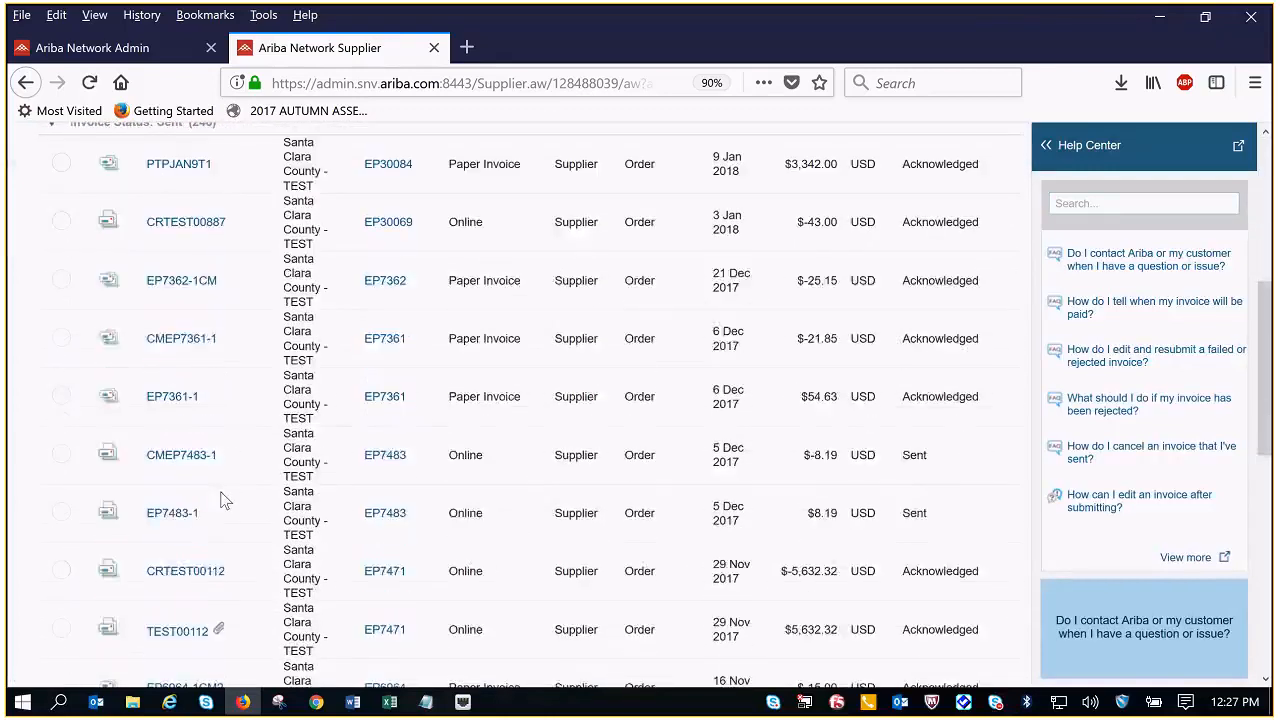
scroll("down", 3)
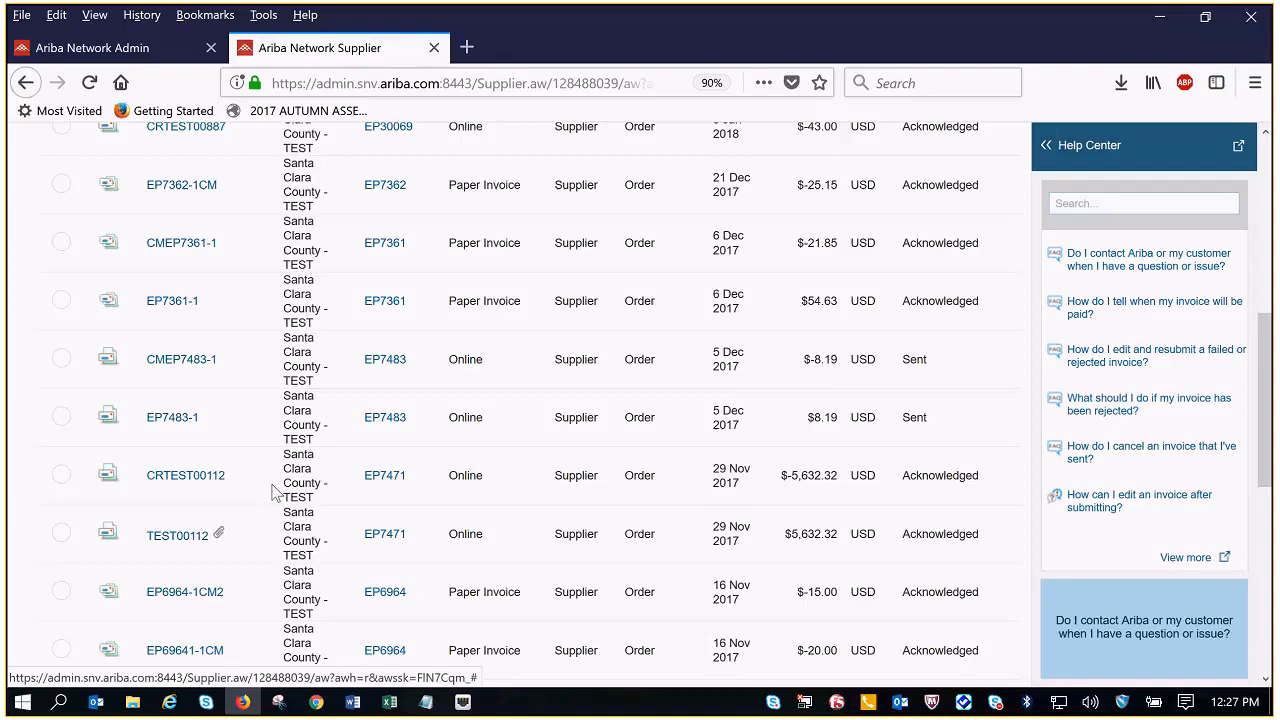
scroll("down", 3)
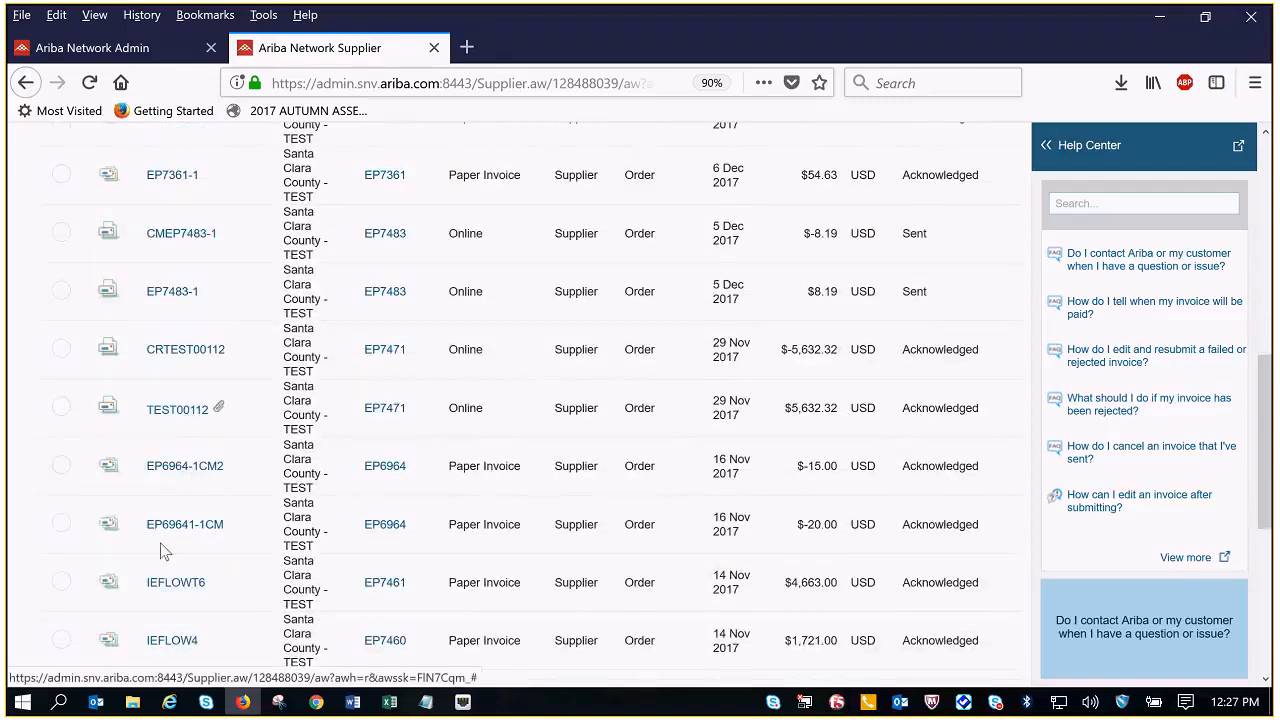
left_click(940, 495)
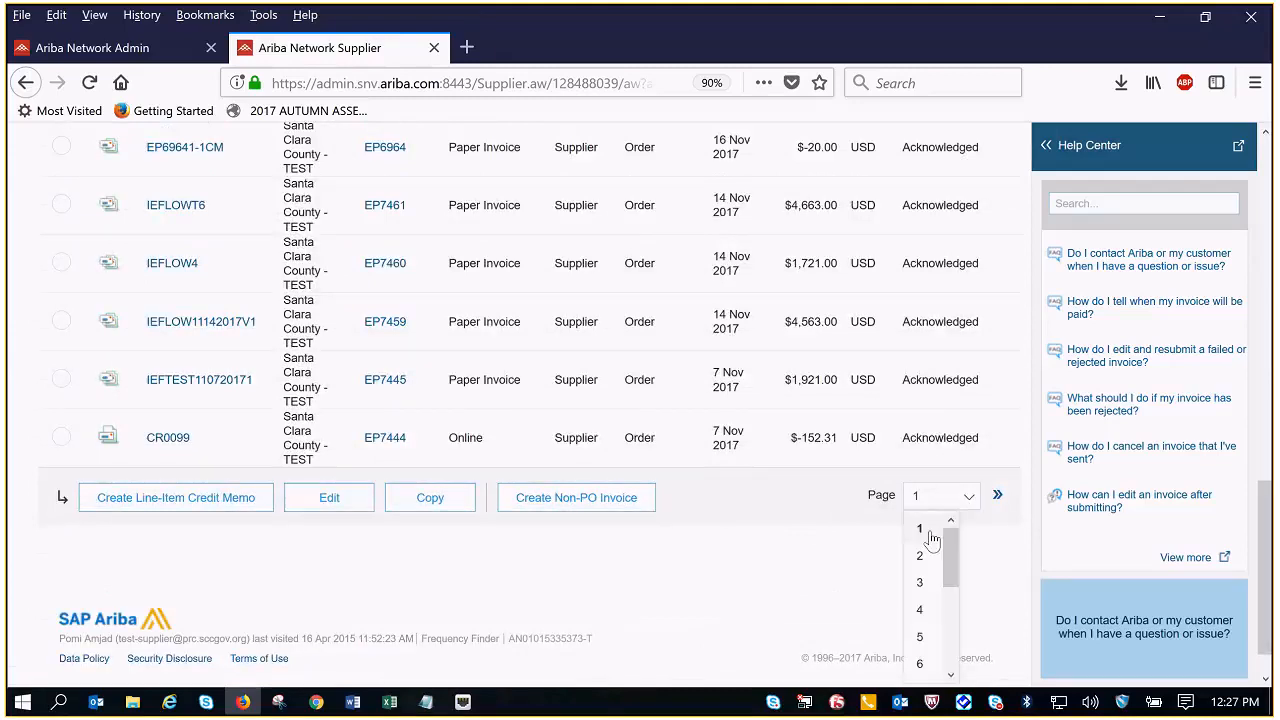
left_click(919, 555)
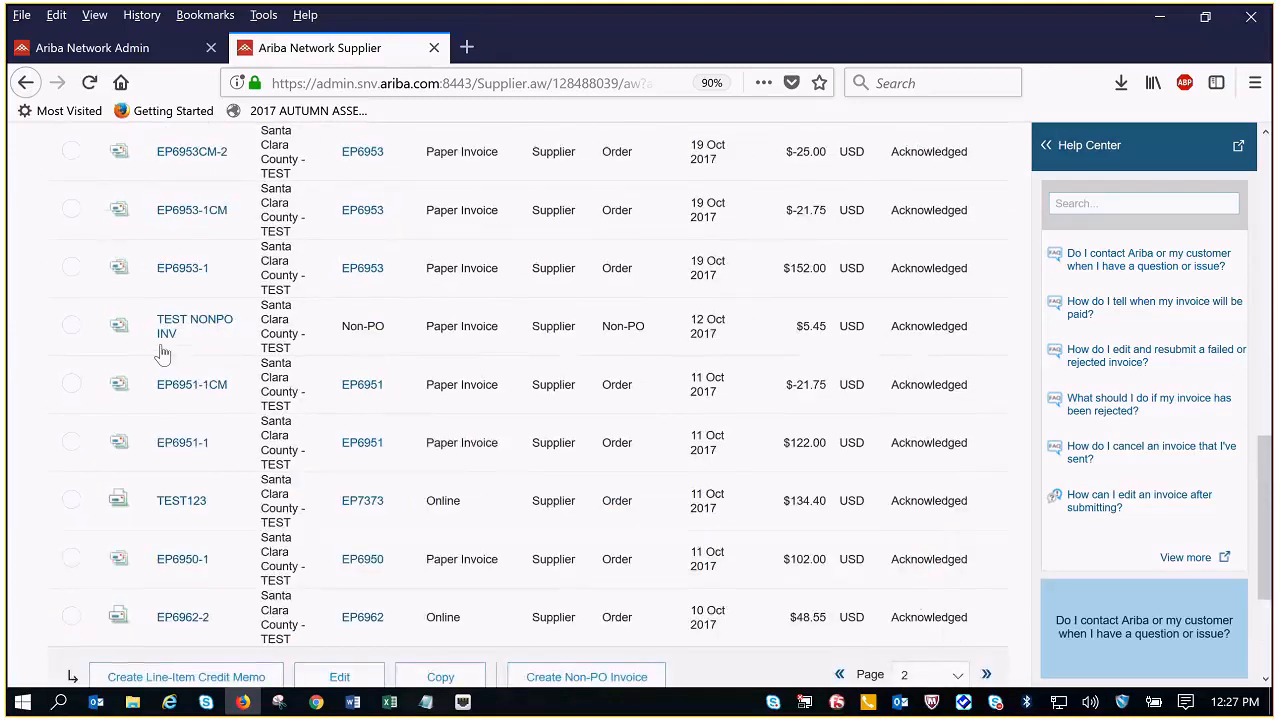
scroll("up", 3)
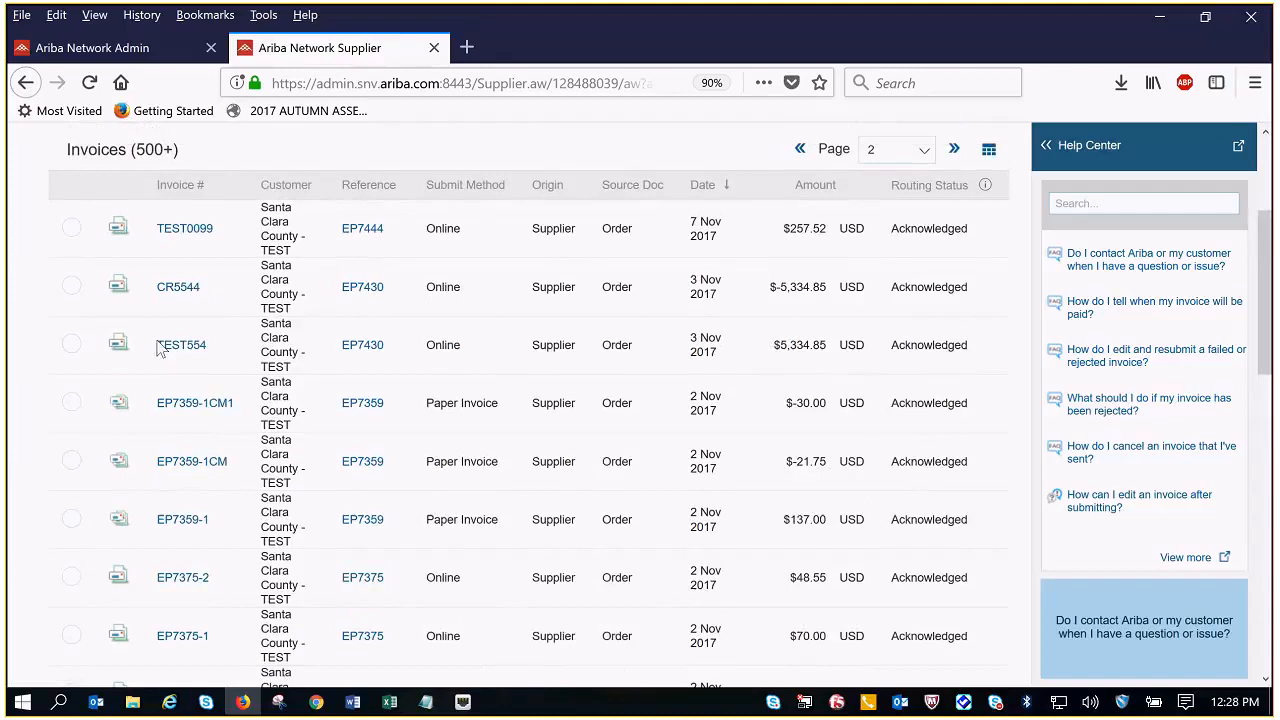
mouse_move(362, 402)
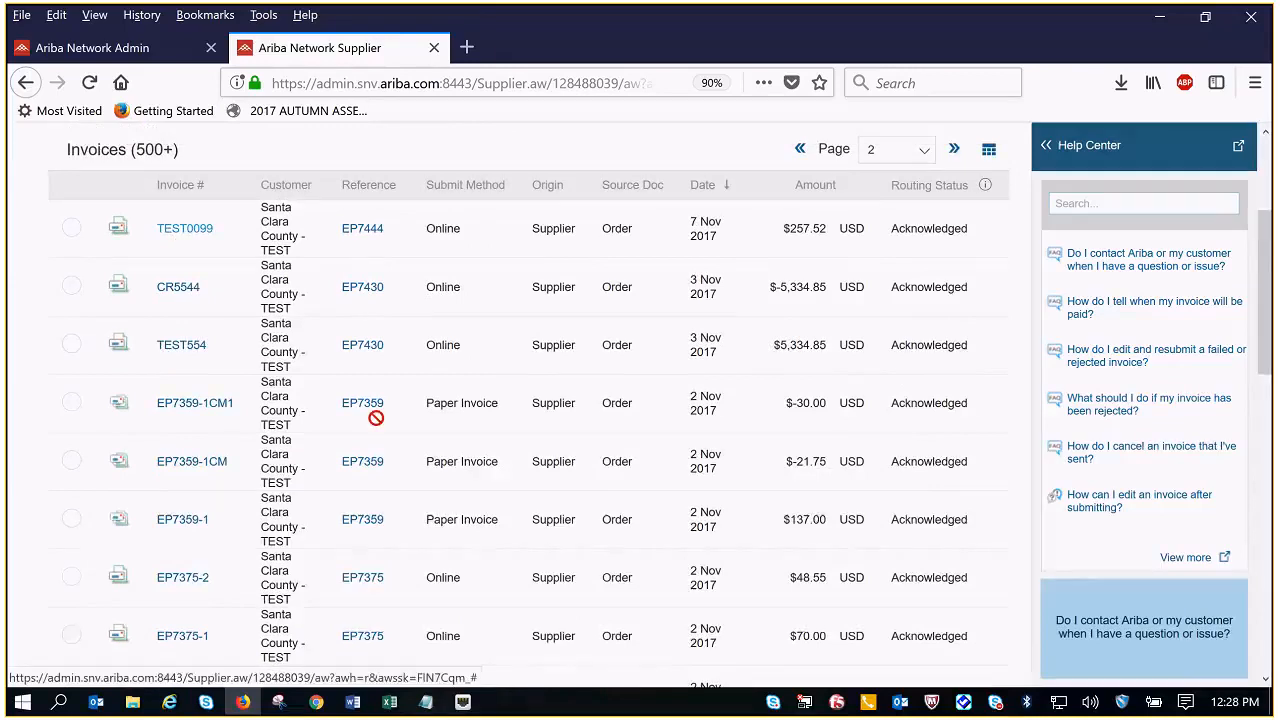
Open invoice TEST0099 and review its line items, quantity 5 and shipping details.
left_click(184, 228)
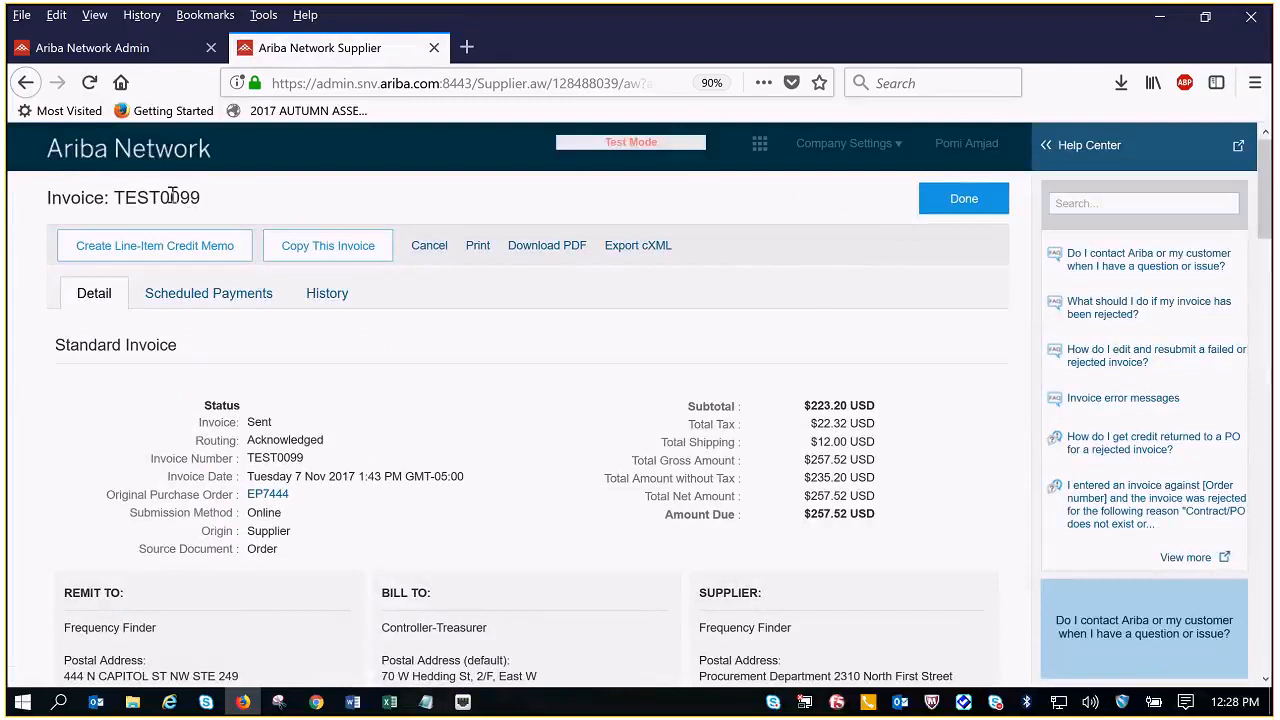
mouse_move(318, 332)
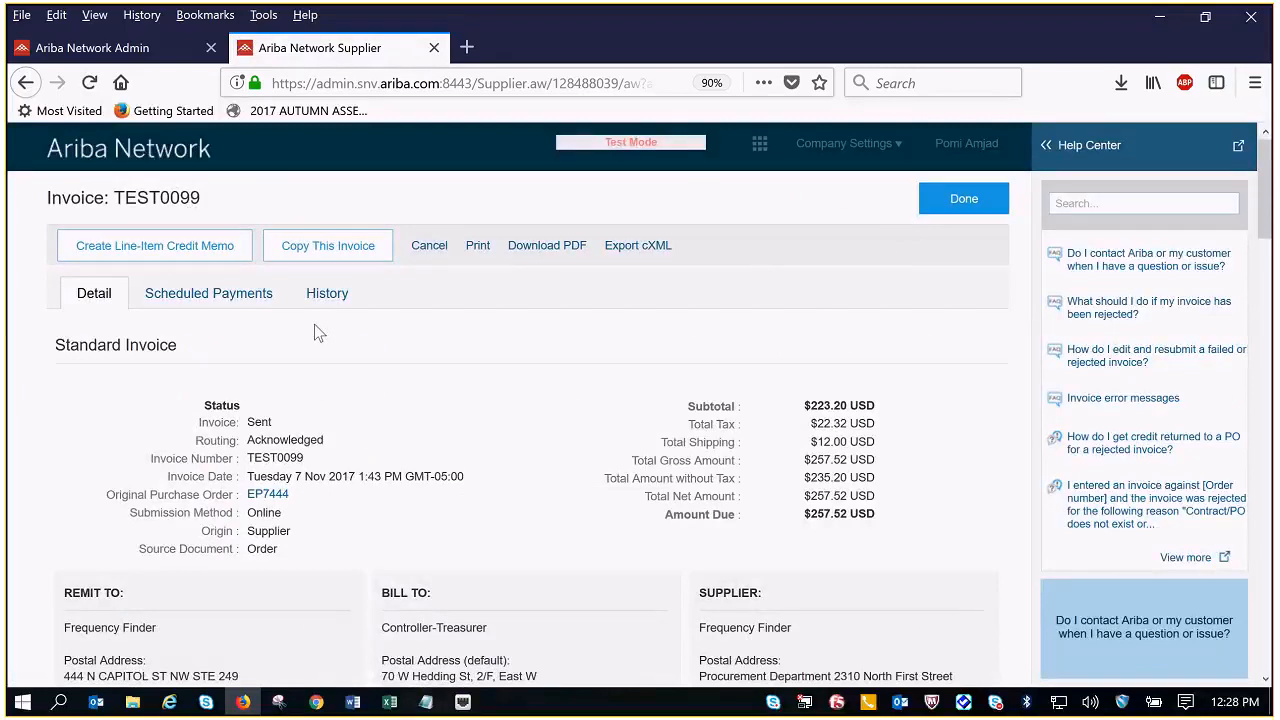
scroll("down", 3)
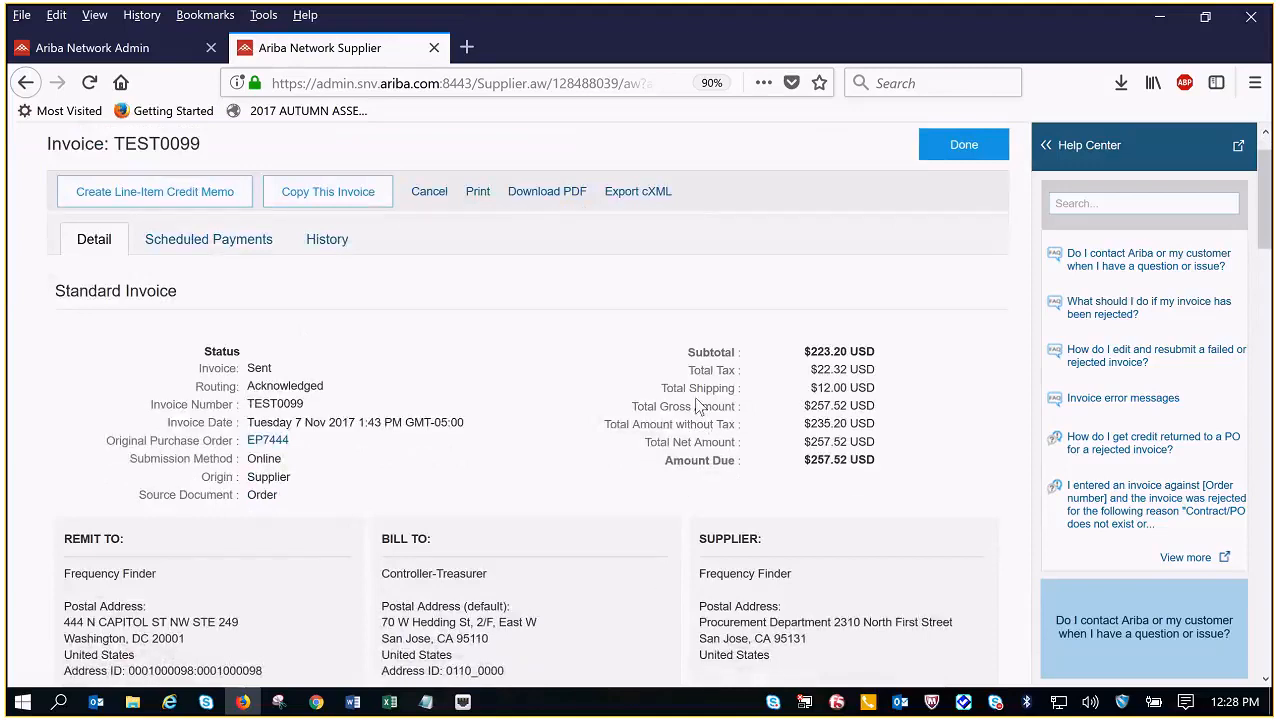
scroll("down", 3)
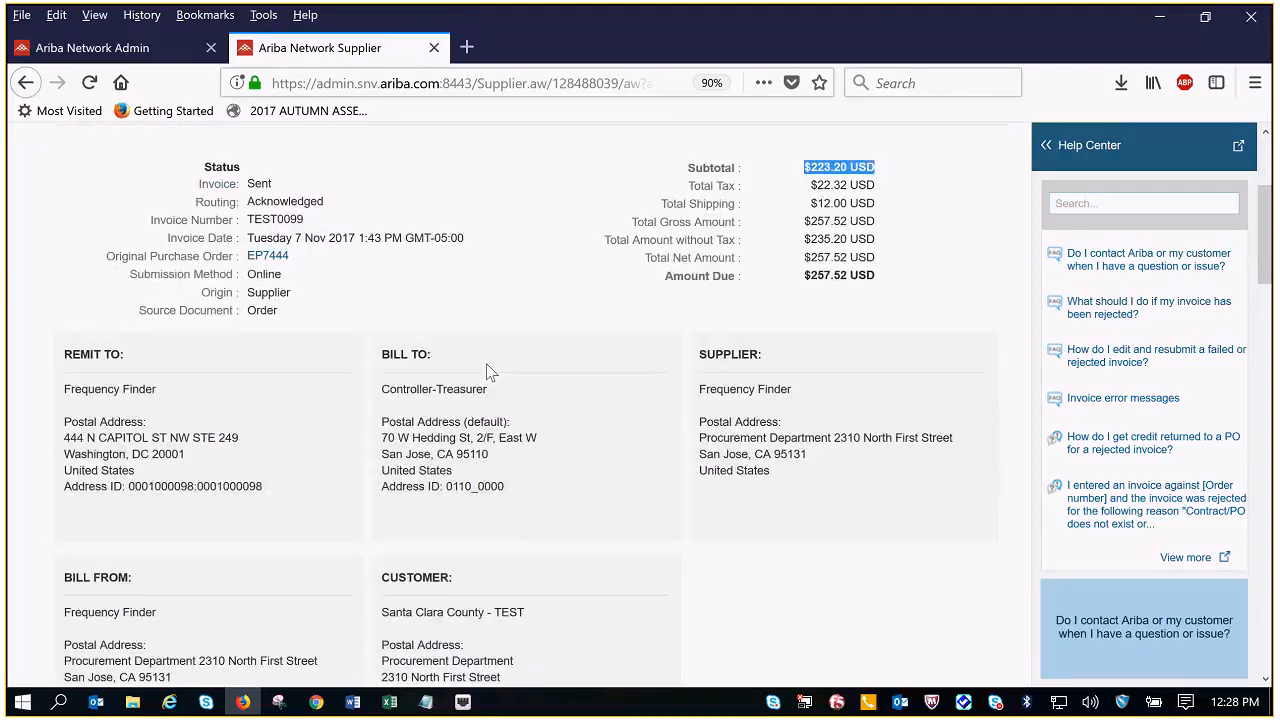
scroll("down", 3)
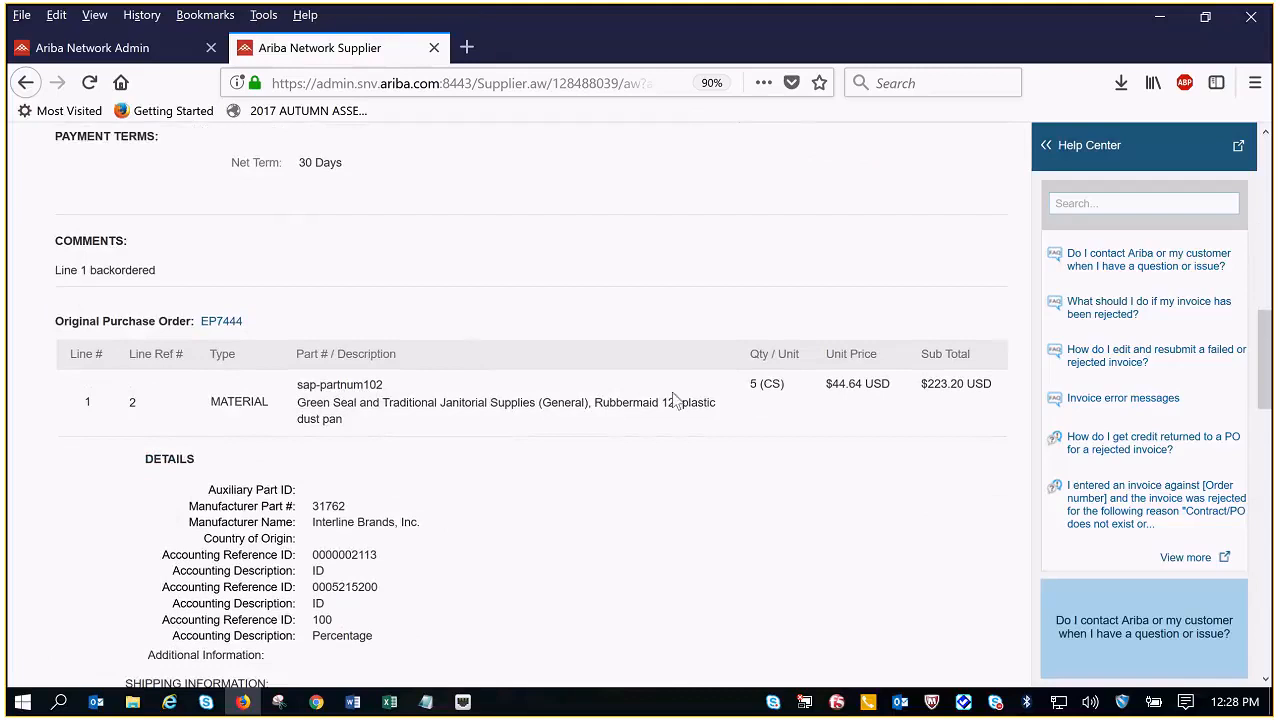
double_click(753, 383)
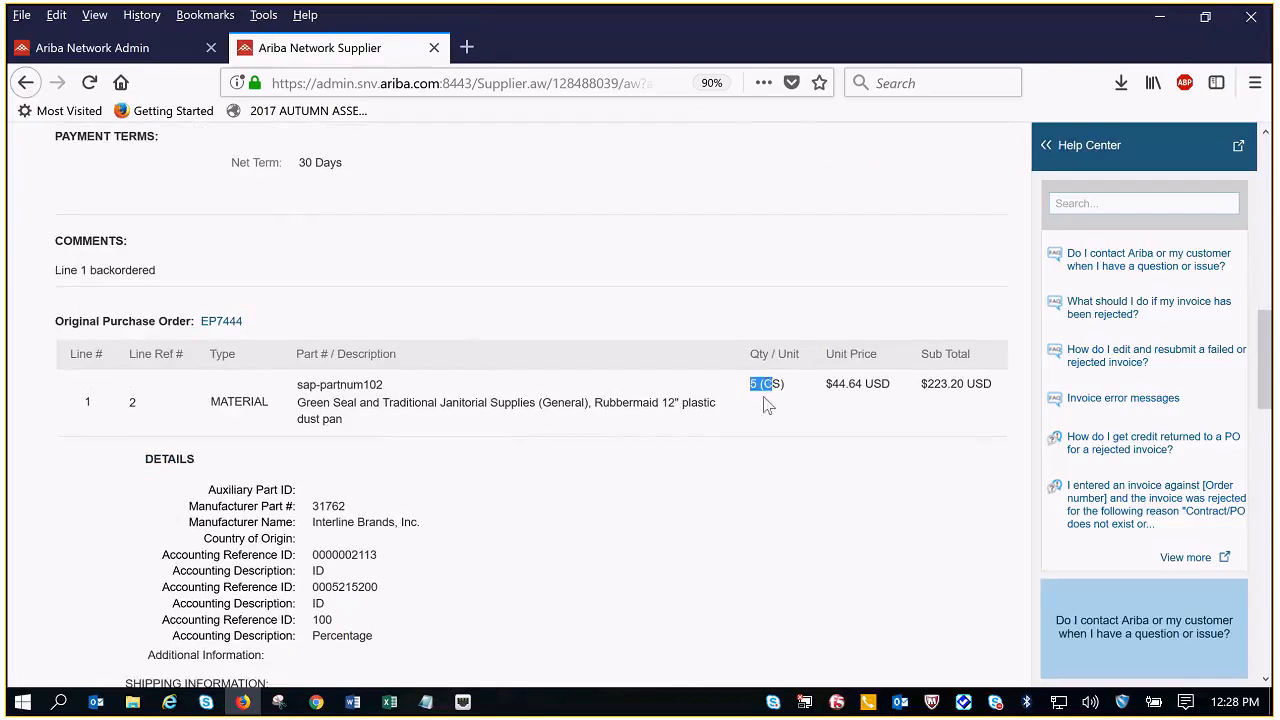
scroll("down", 3)
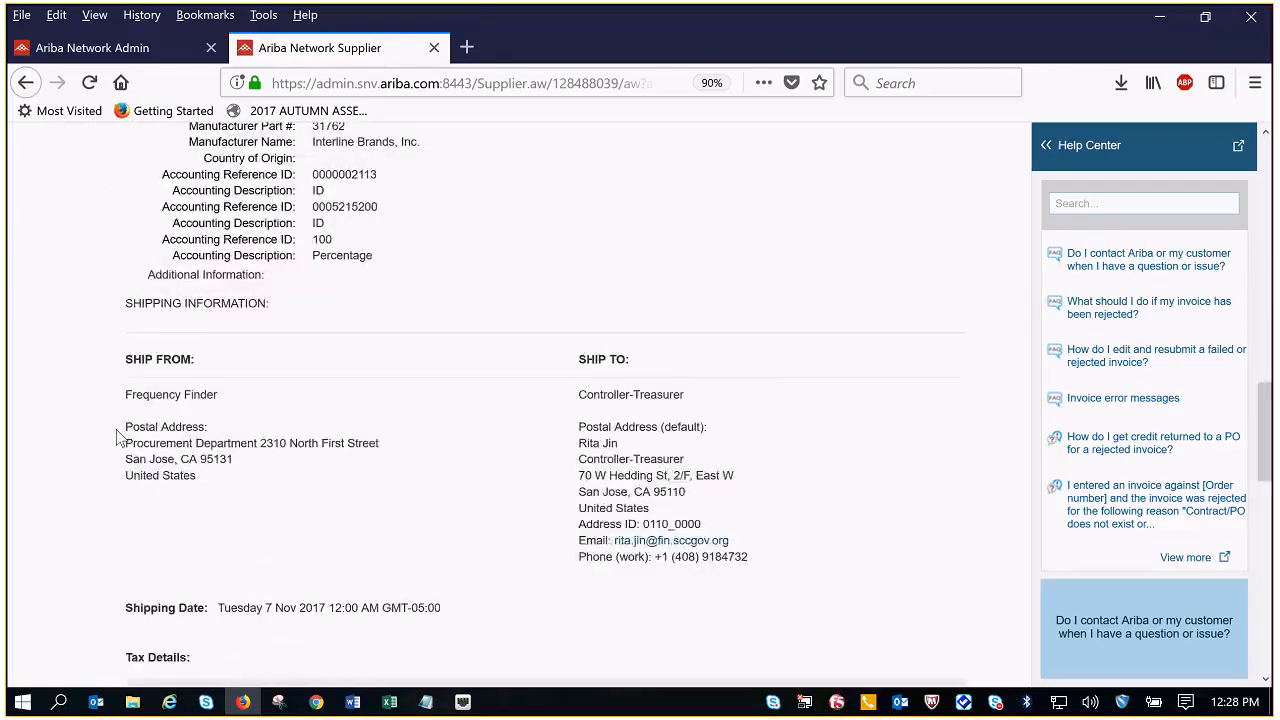
scroll("up", 3)
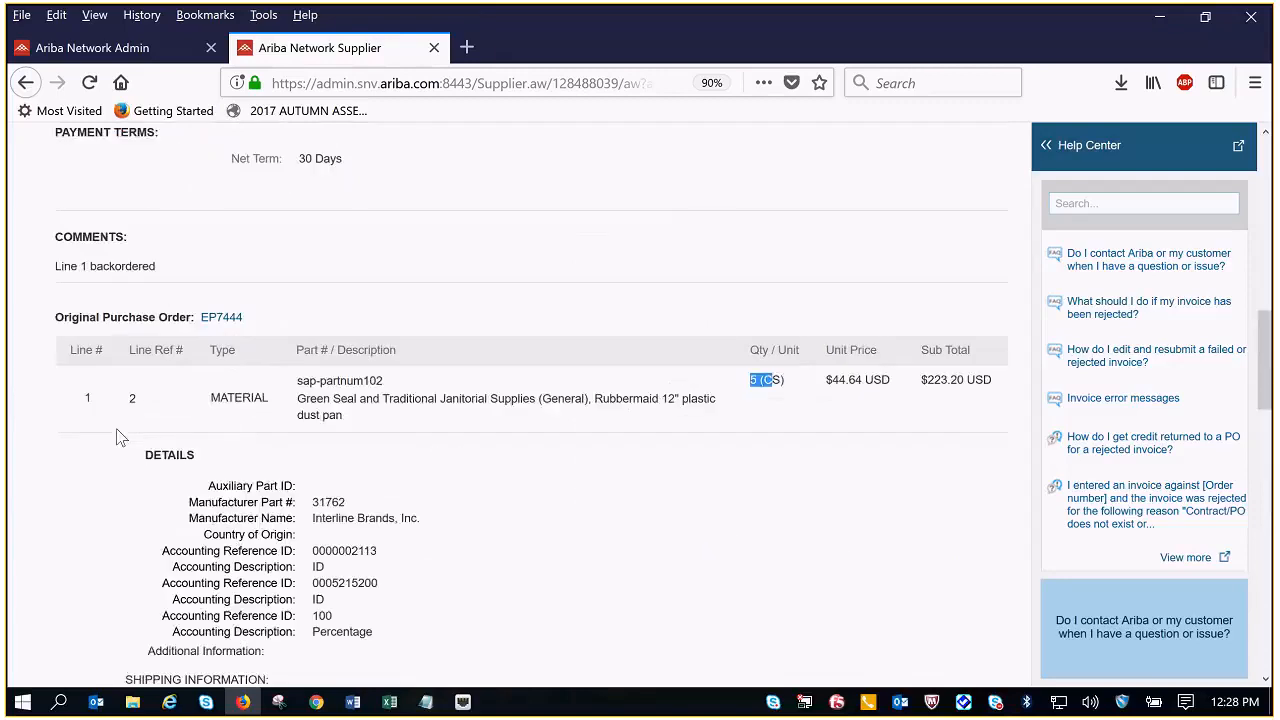
scroll("down", 3)
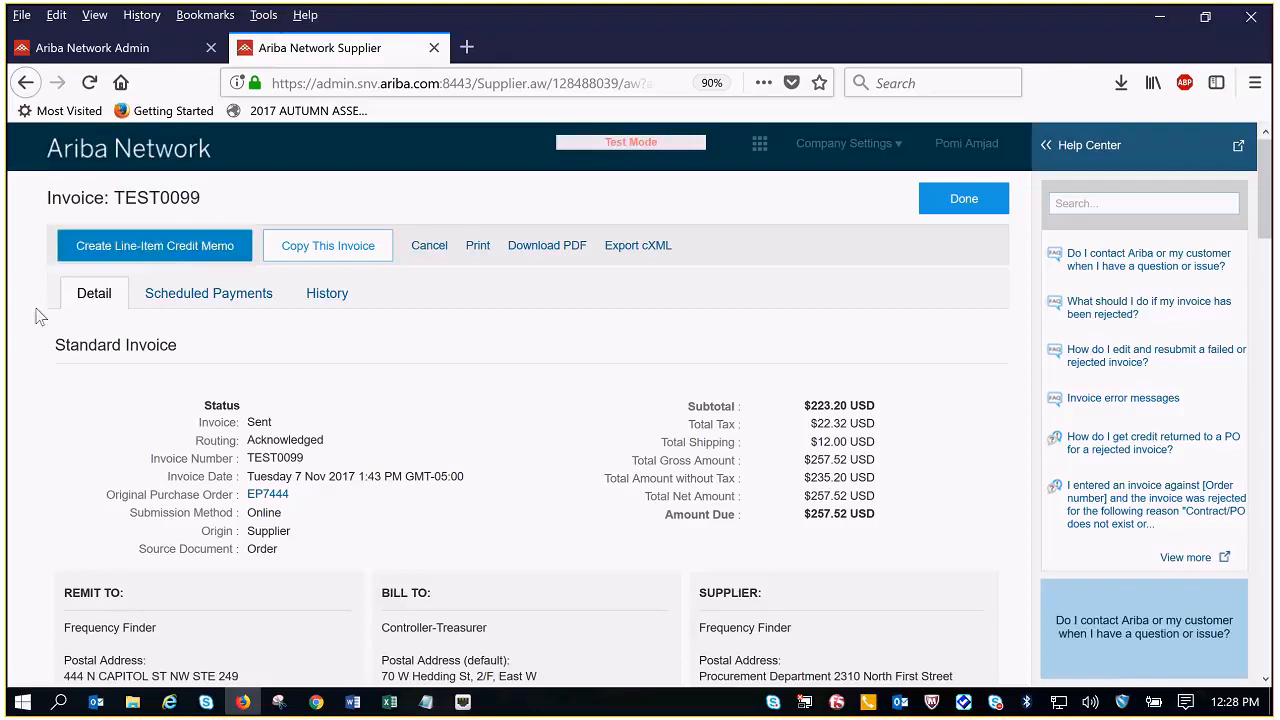
Start a line-item credit memo for TEST0099 and enter credit memo number CR110099.
left_click(154, 245)
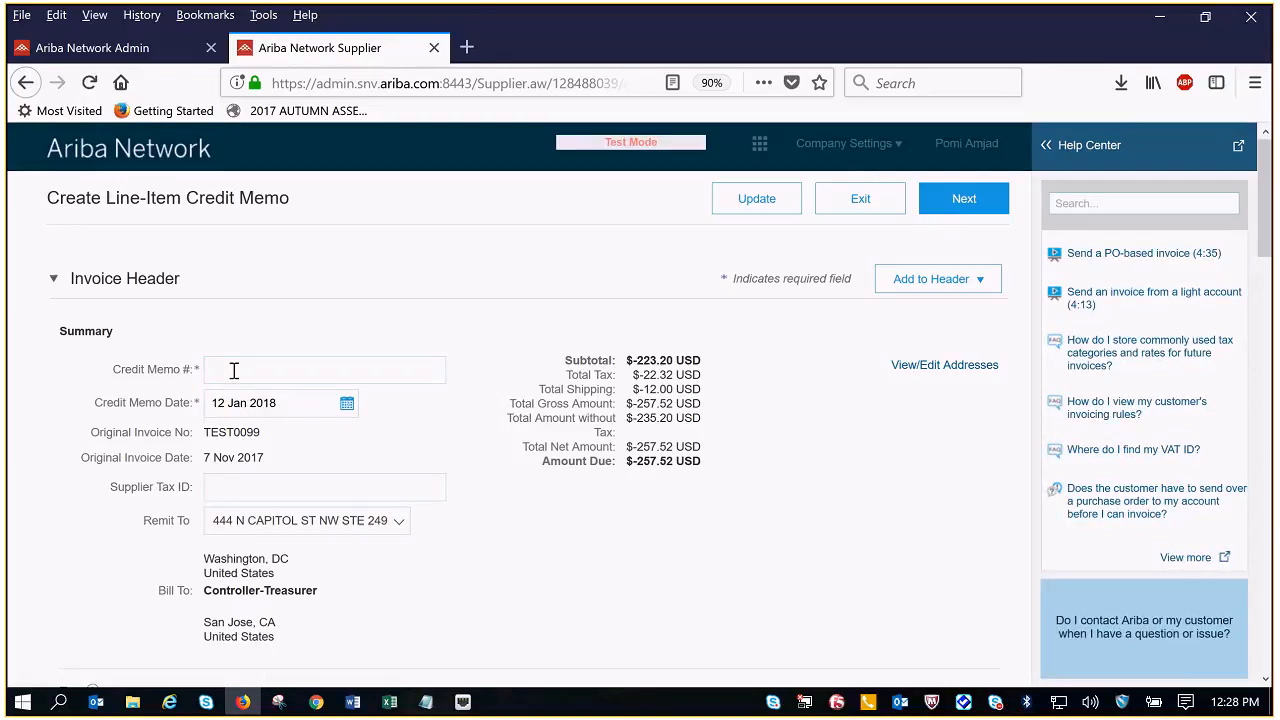
left_click(324, 369)
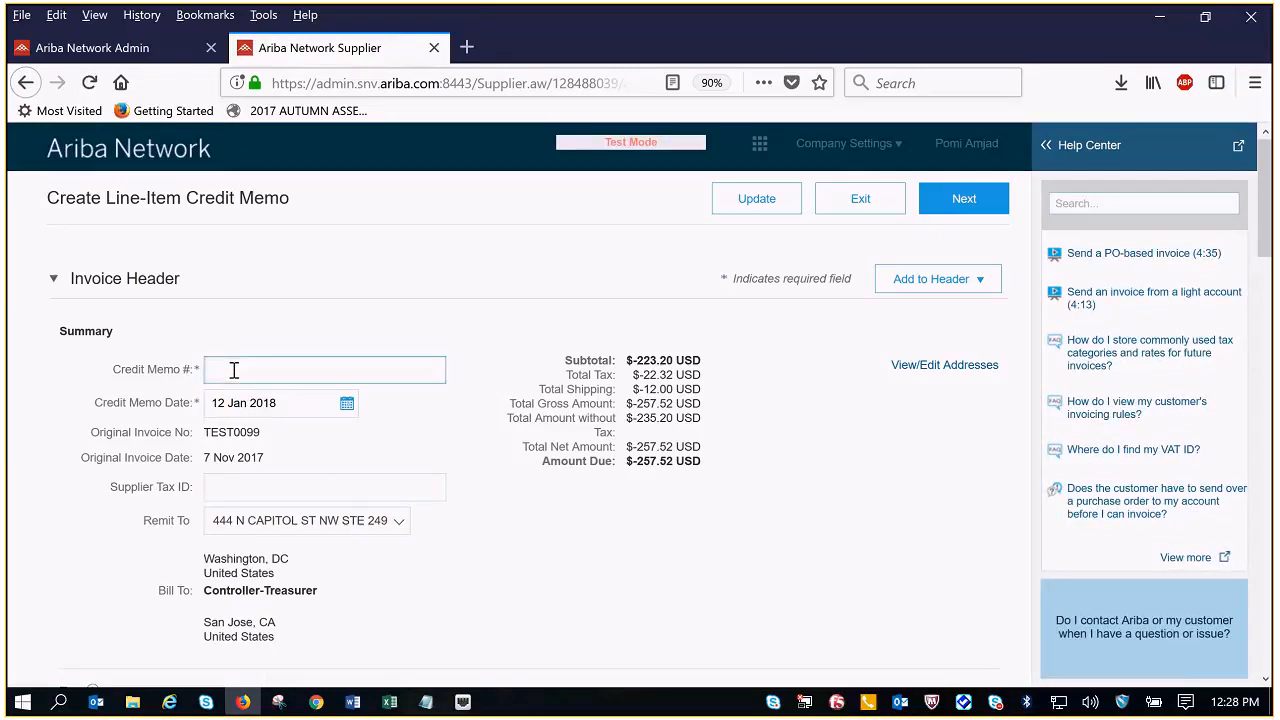
type("C")
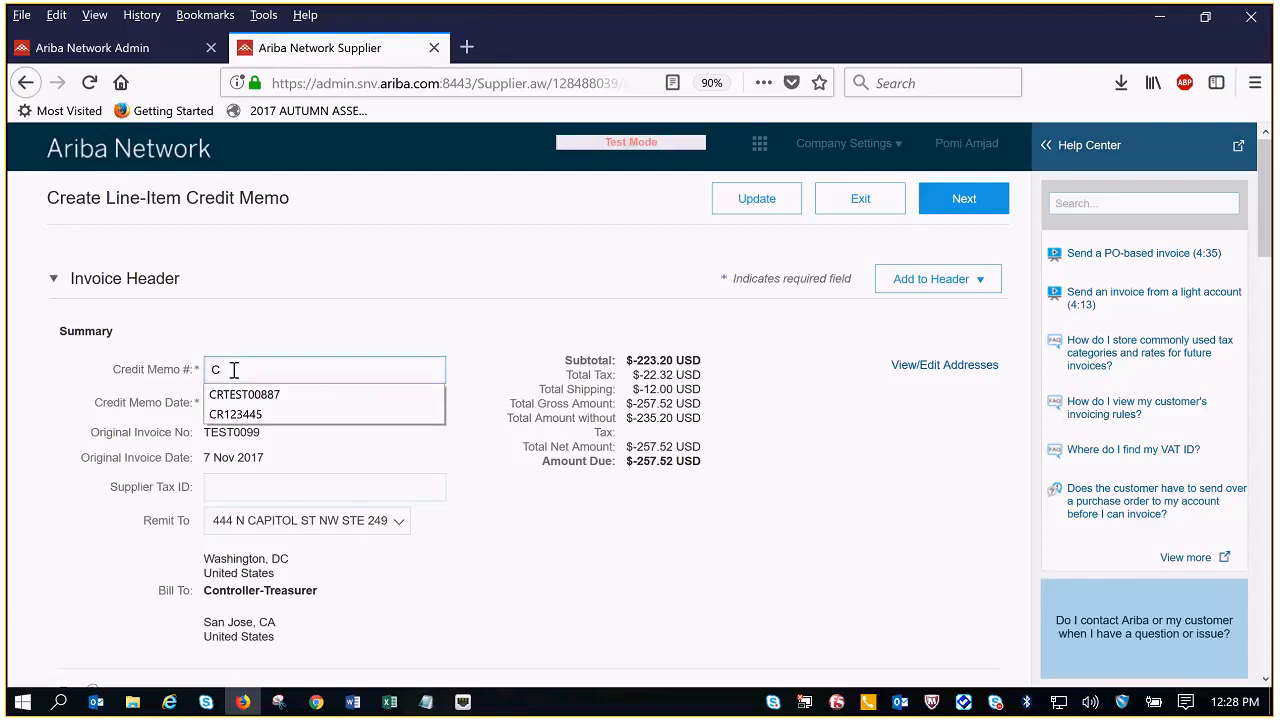
type("R110099")
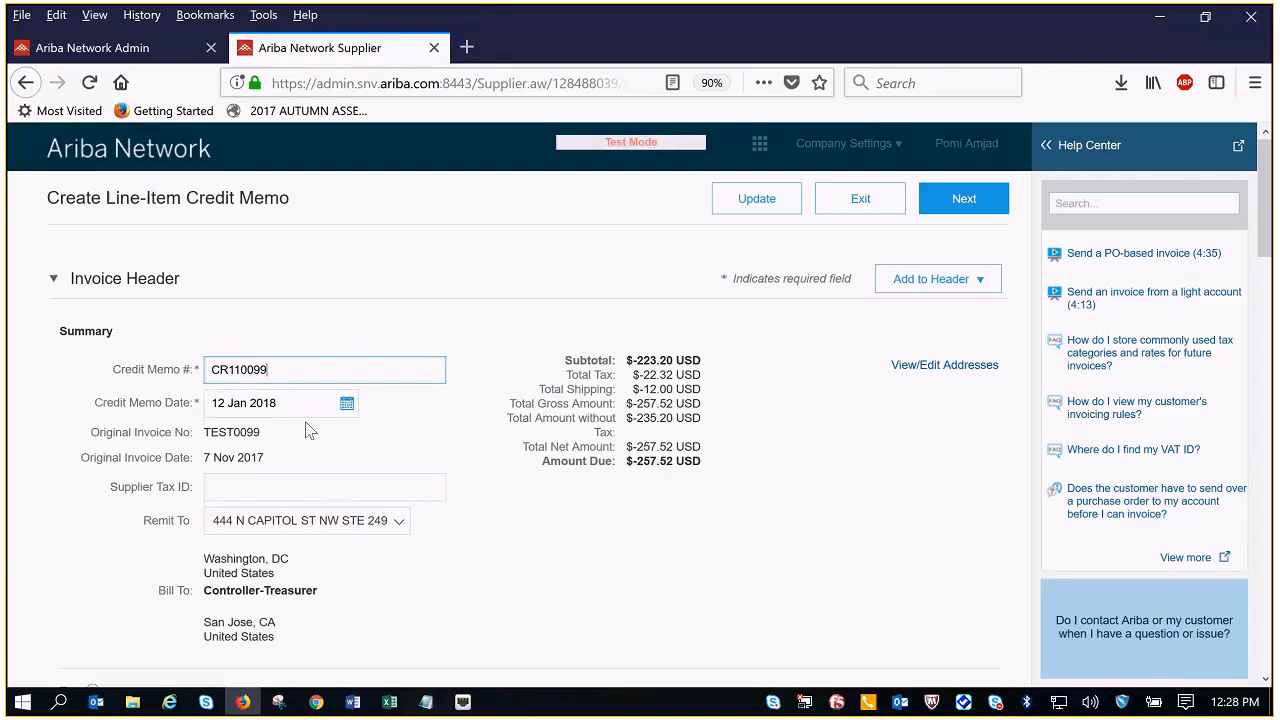
scroll("down", 3)
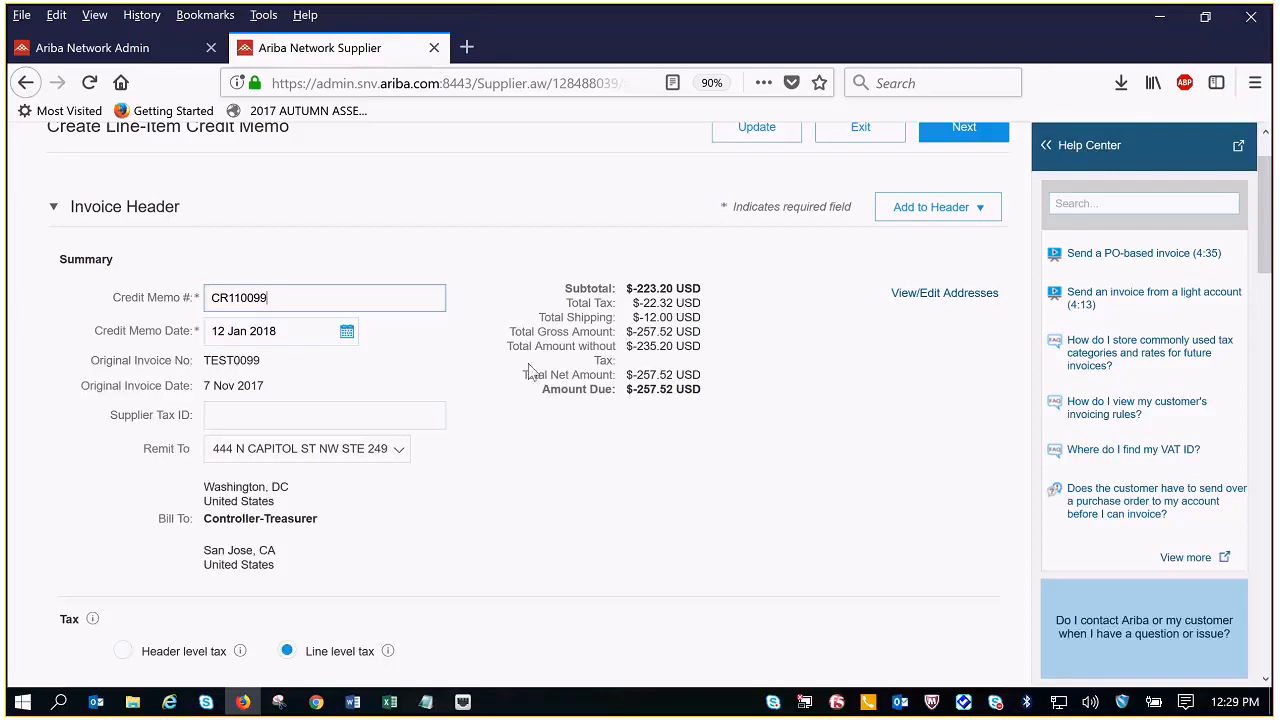
Change the line item quantity from -5 to -1, recalculating subtotal to $-44.64.
scroll("down", 3)
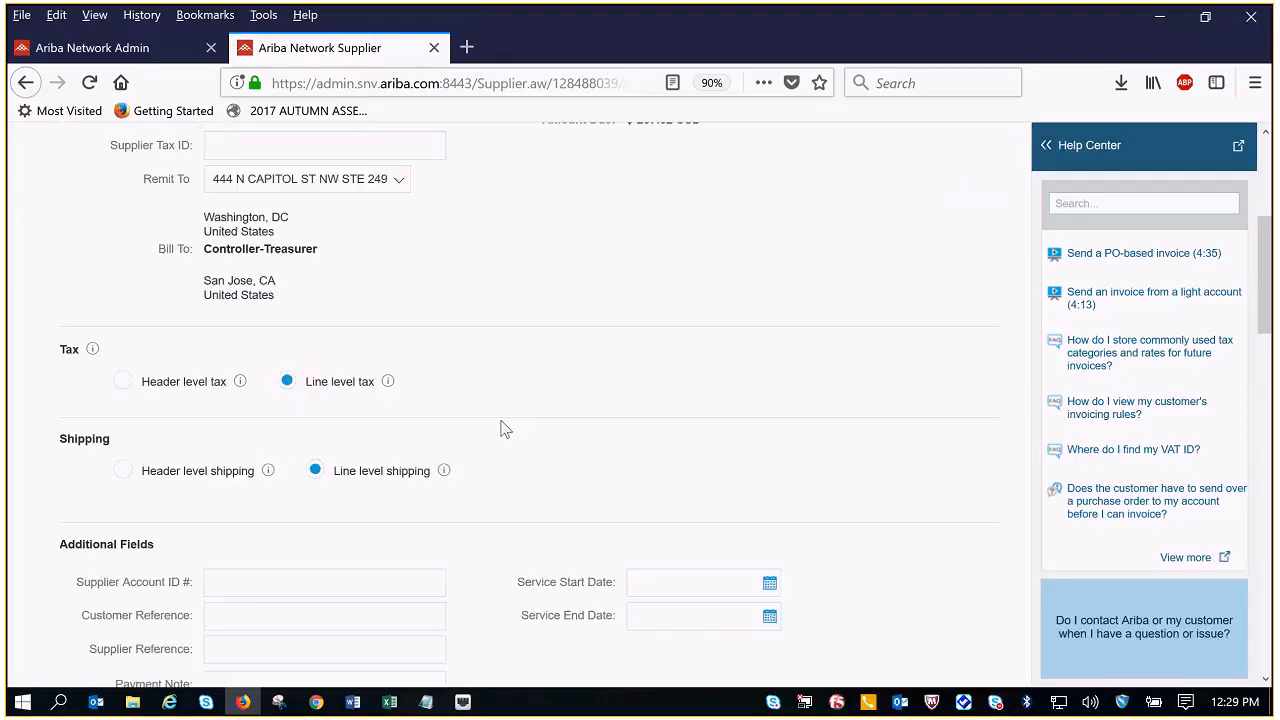
scroll("down", 3)
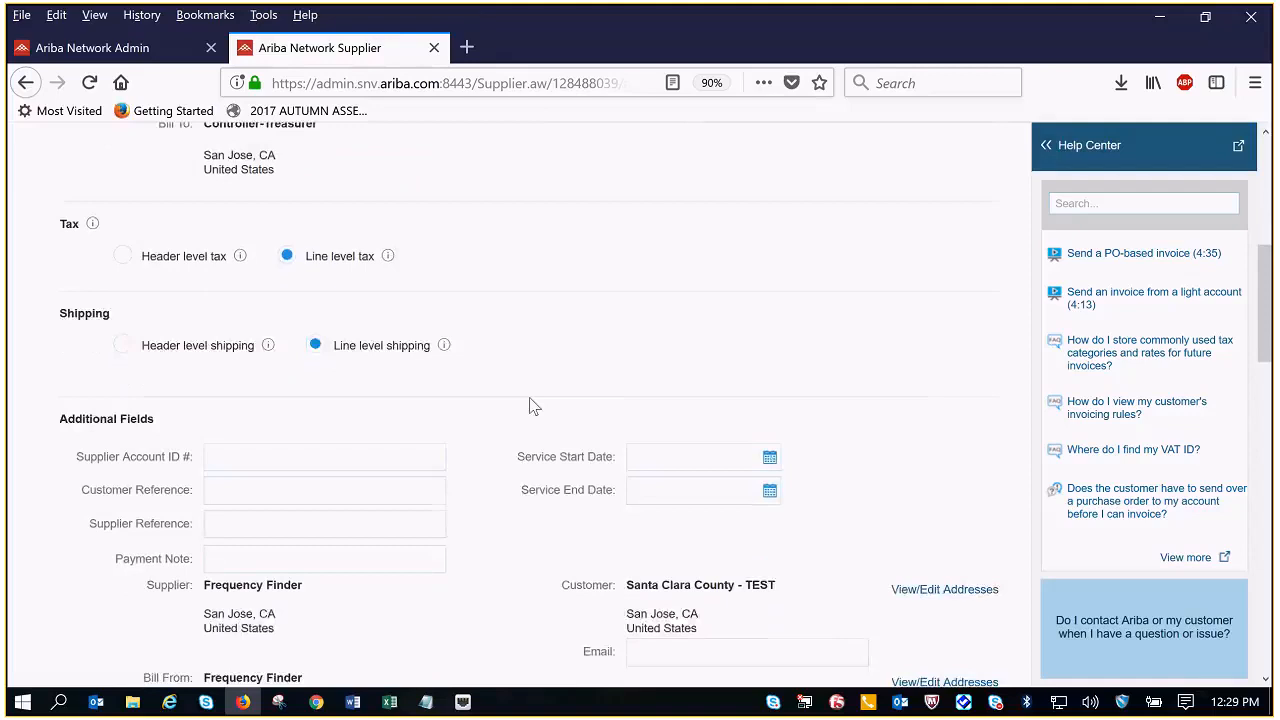
scroll("down", 3)
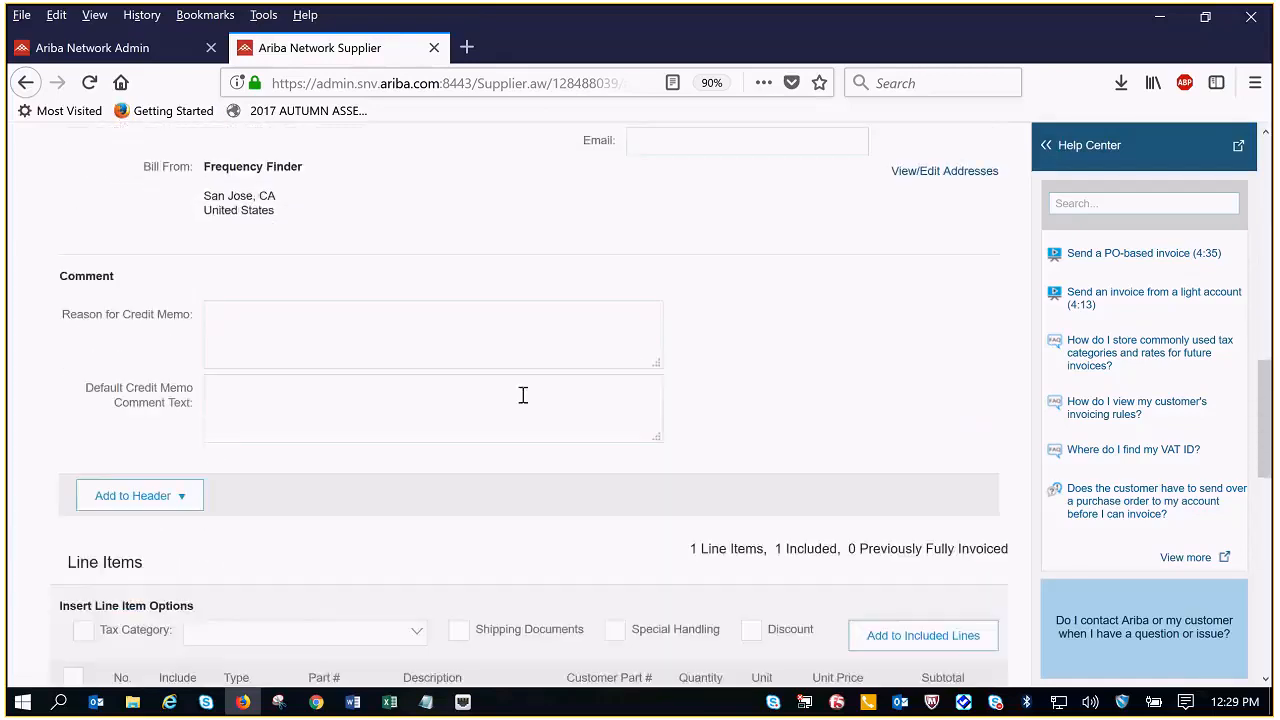
scroll("down", 3)
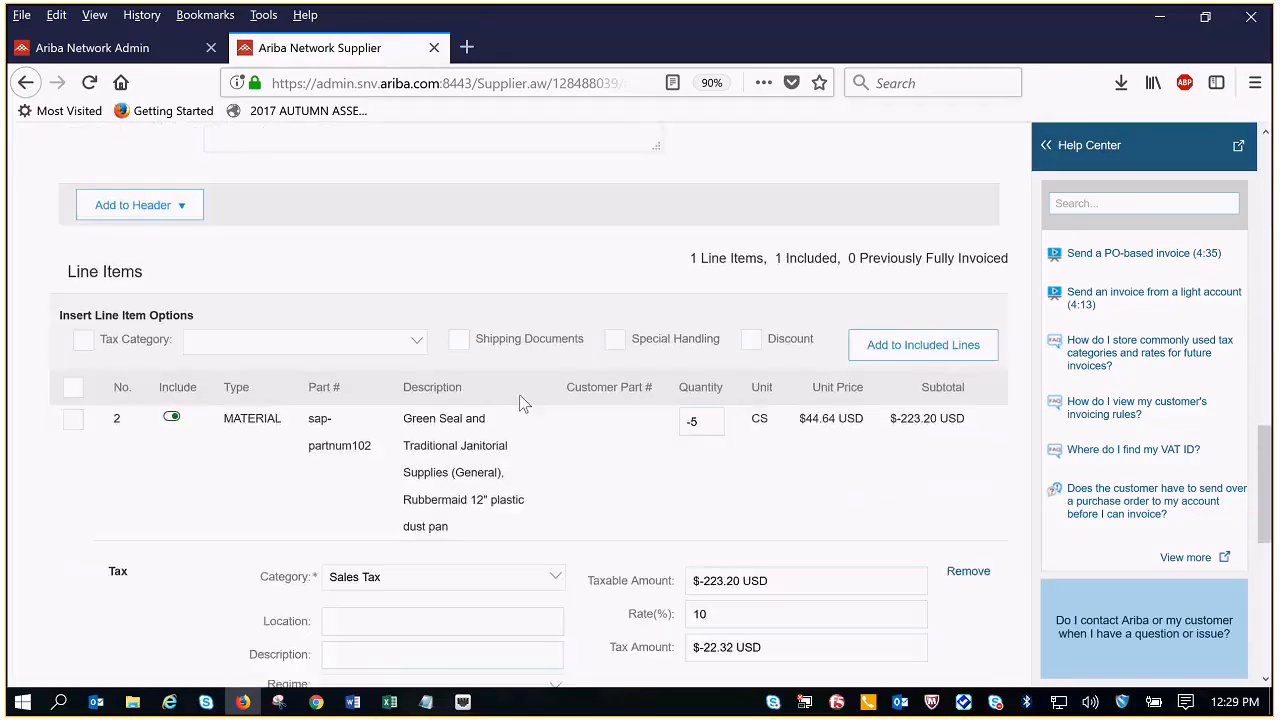
scroll("down", 3)
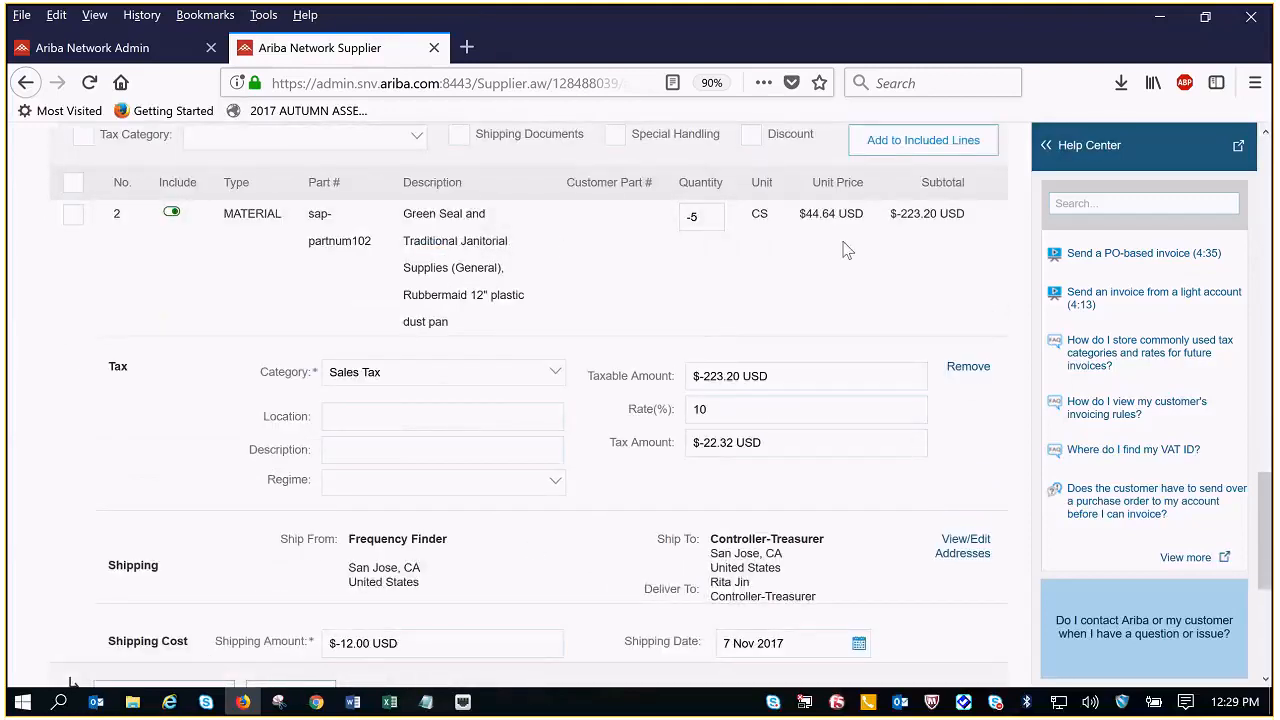
mouse_move(695, 248)
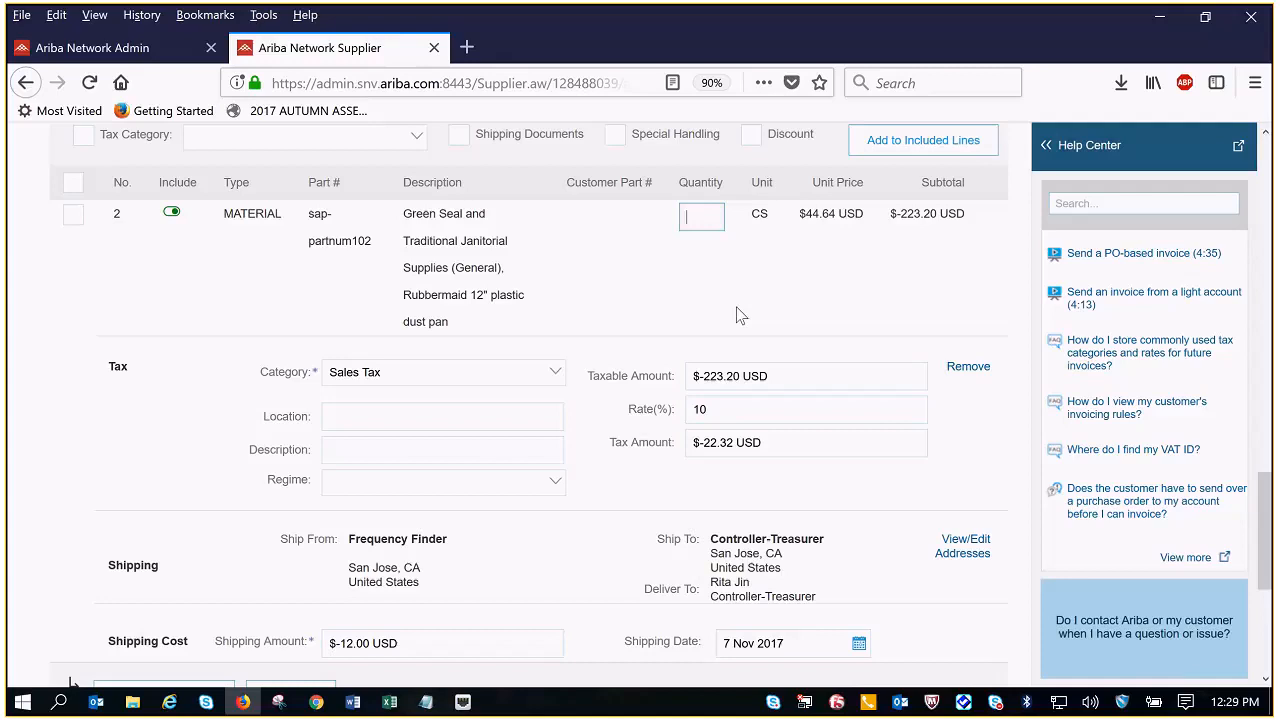
type("-1")
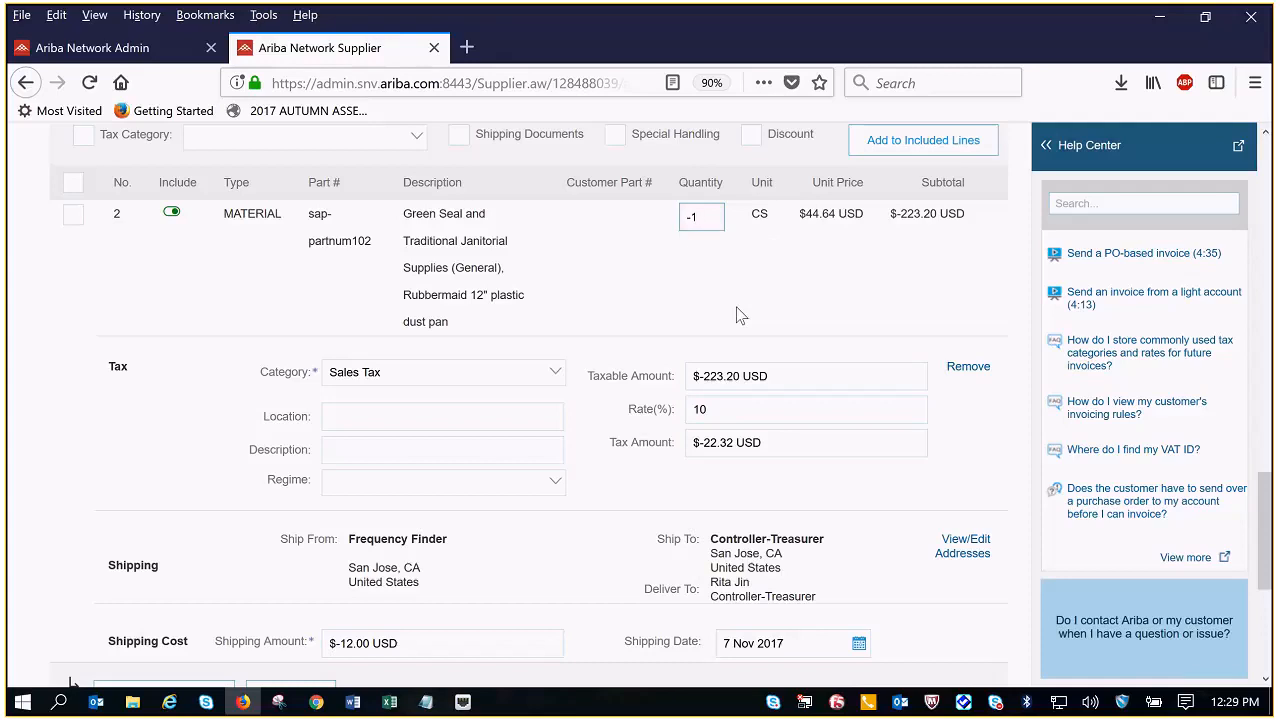
scroll("down", 3)
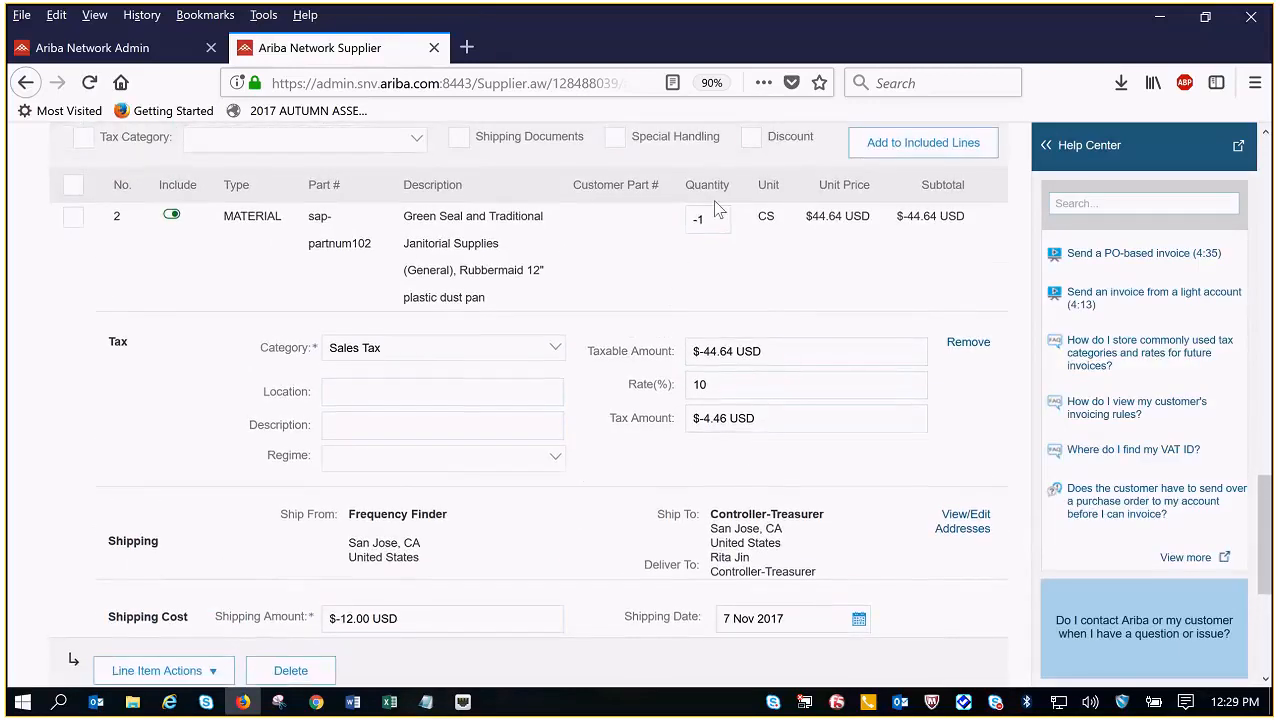
mouse_move(610, 527)
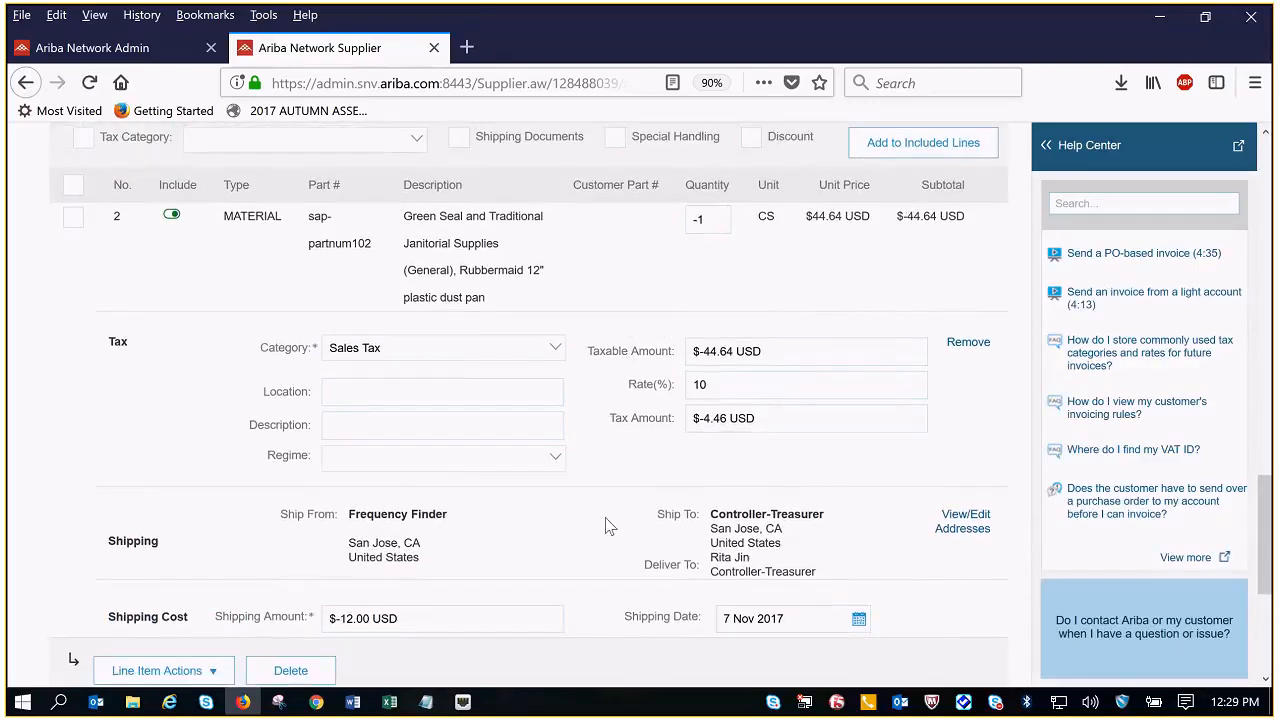
left_click(806, 384)
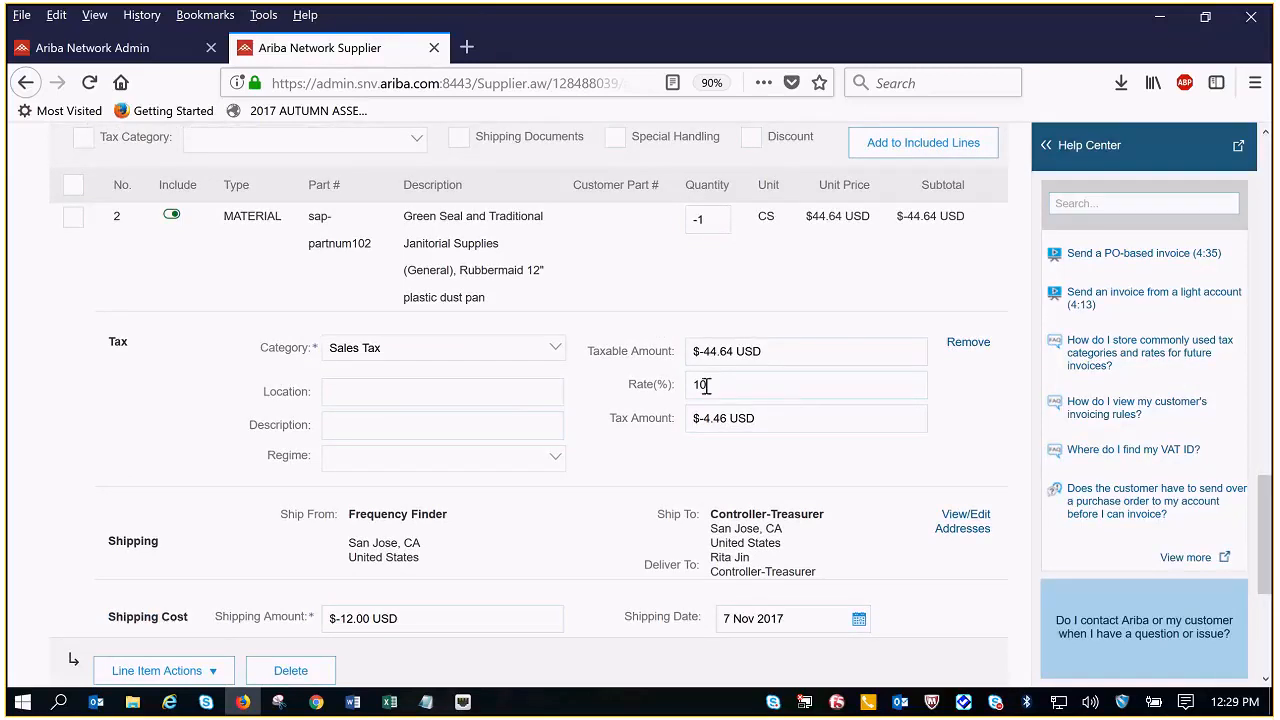
Scroll to Shipping Cost to set the shipping amount to $-2.00.
scroll("down", 3)
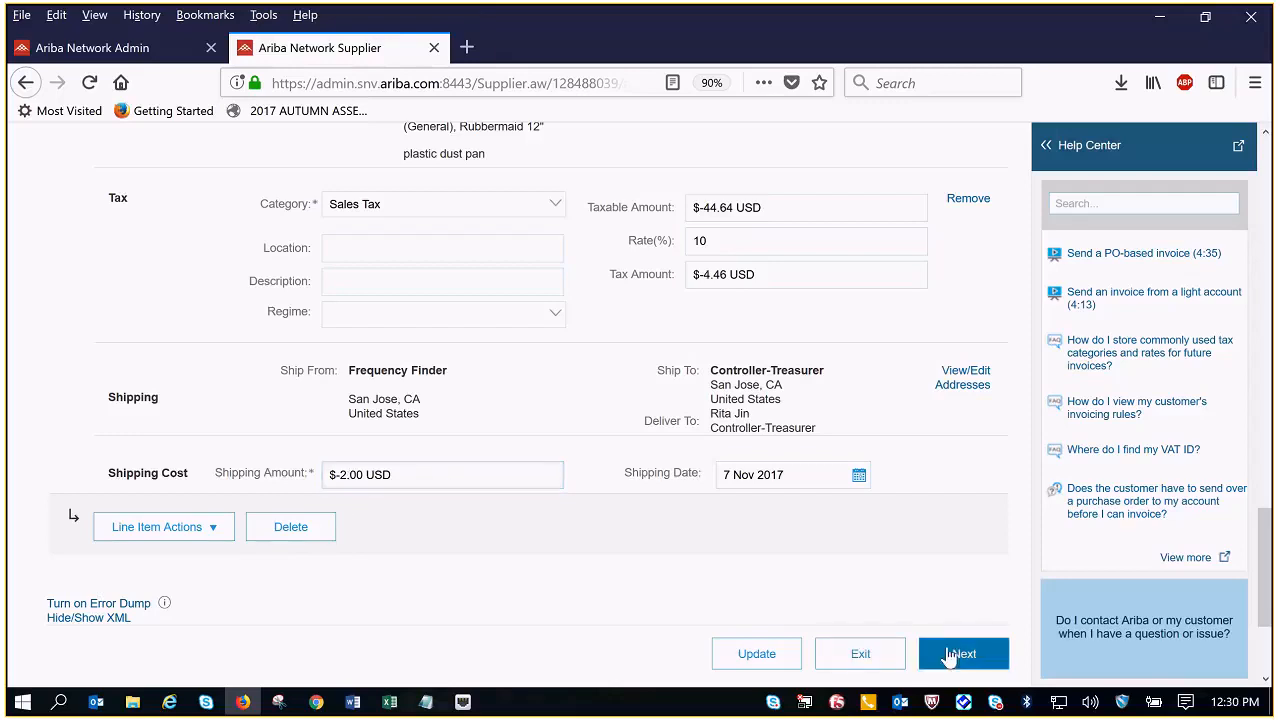
Review the credit memo CR110099 summary, then submit it with $-51.10 due.
left_click(961, 653)
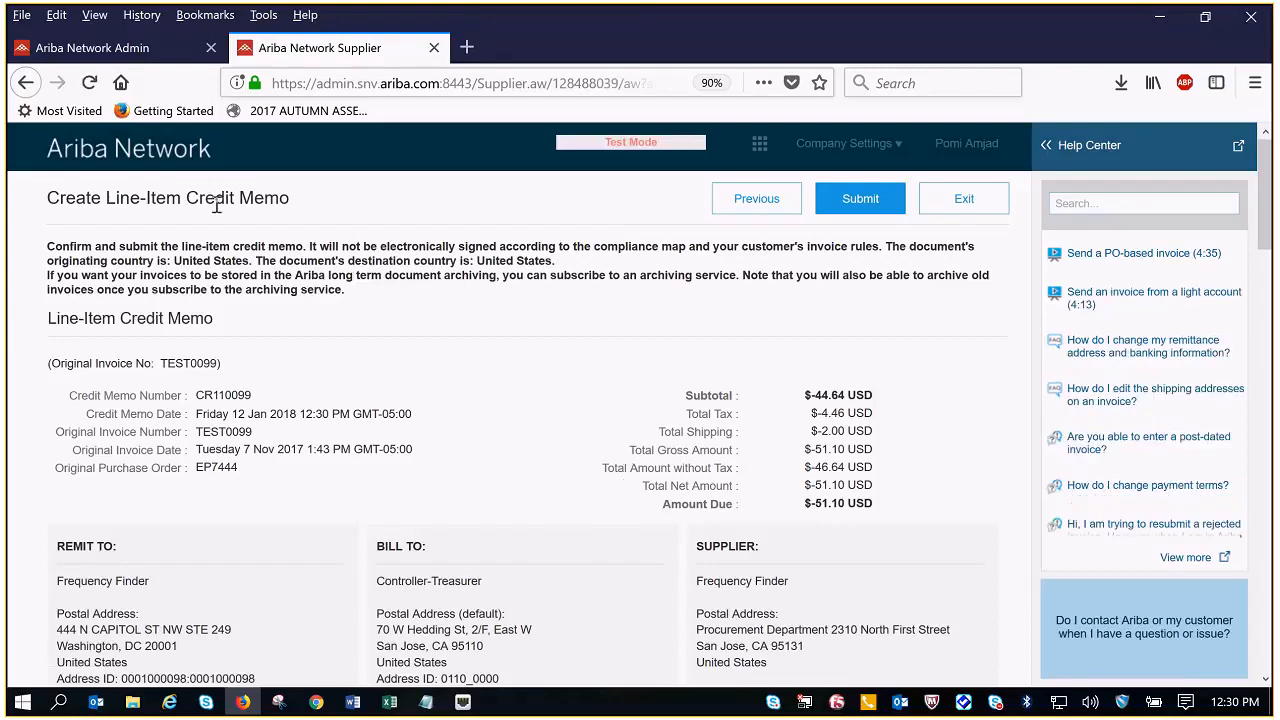
mouse_move(435, 224)
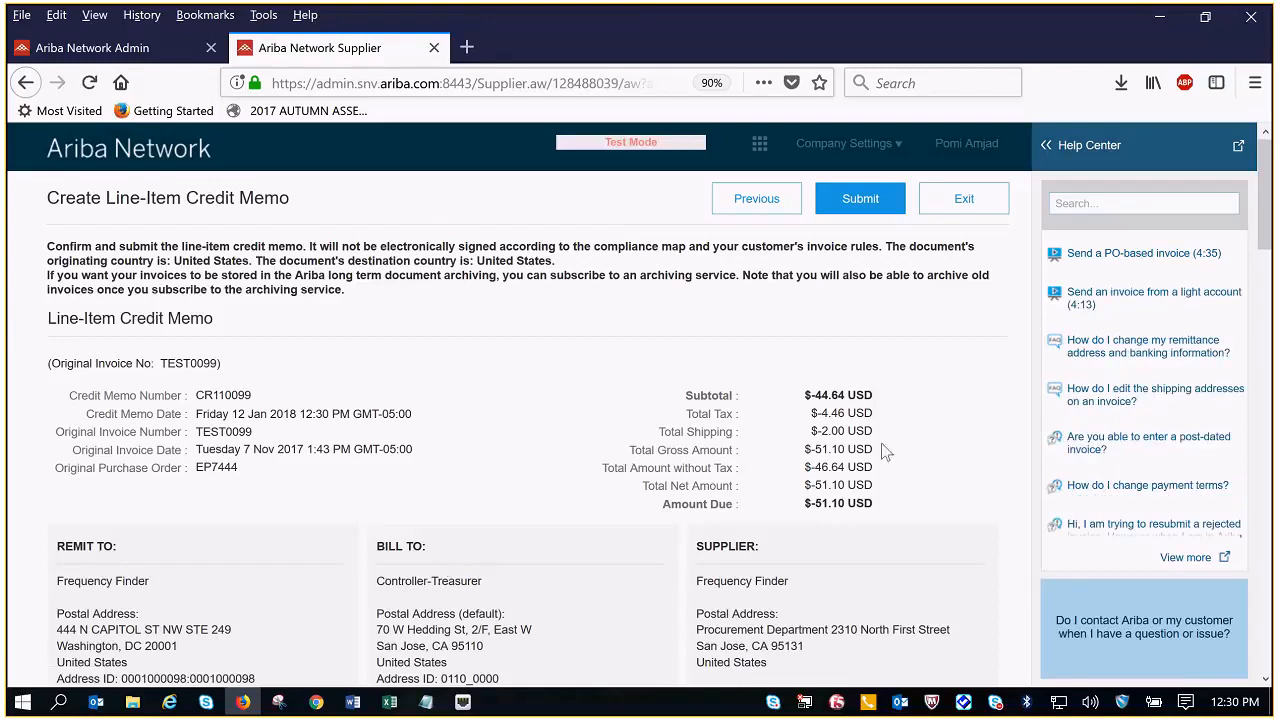
mouse_move(810, 282)
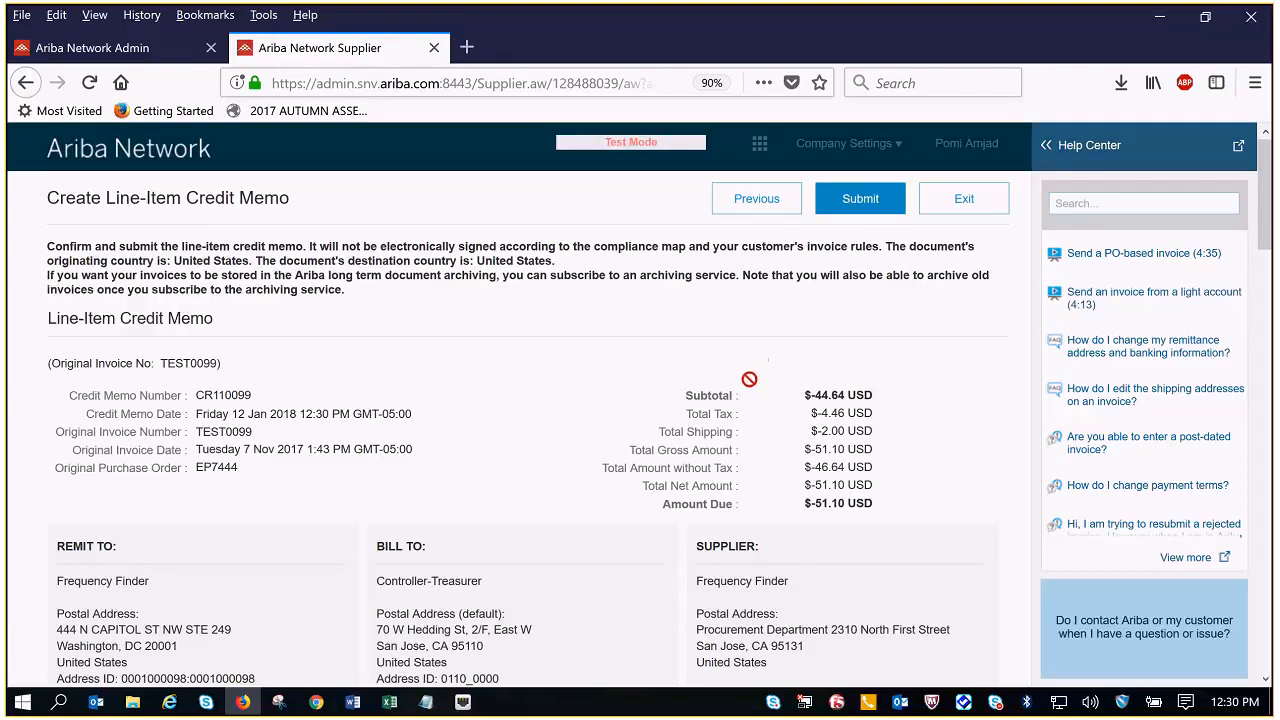
left_click(859, 198)
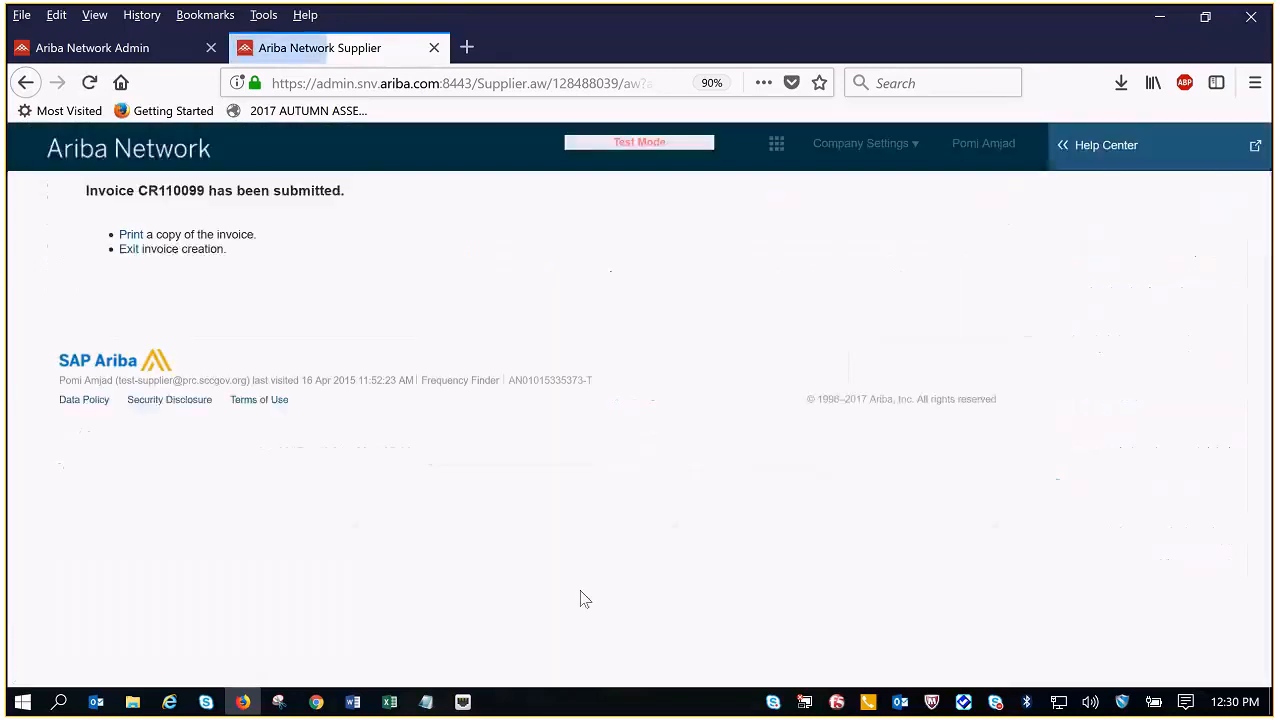